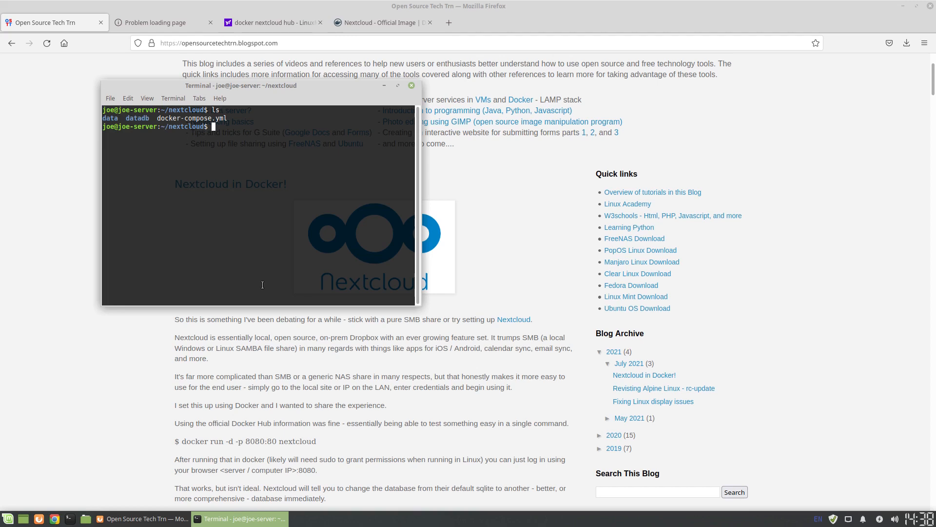
# List ~/nextcloud, print docker-compose.yml, and highlight the database restart policy line
pyautogui.write('cat')
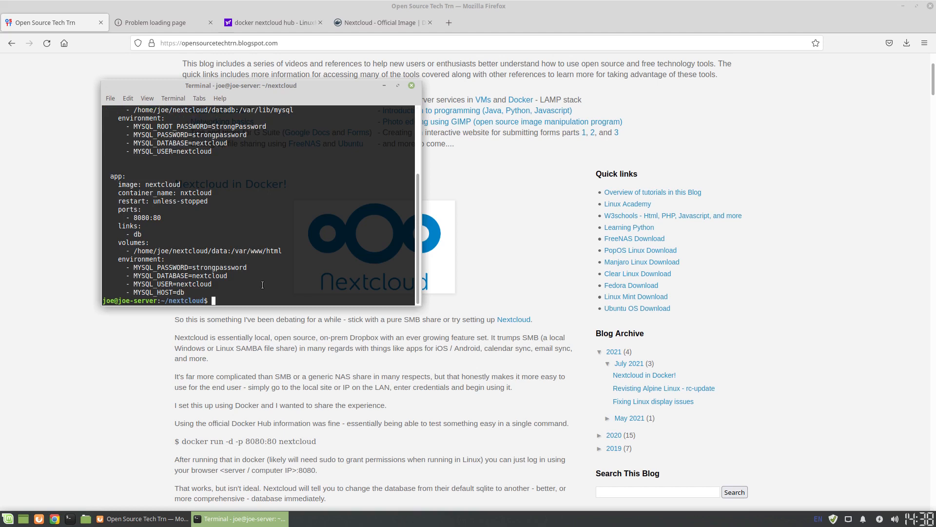
pyautogui.moveTo(420, 309)
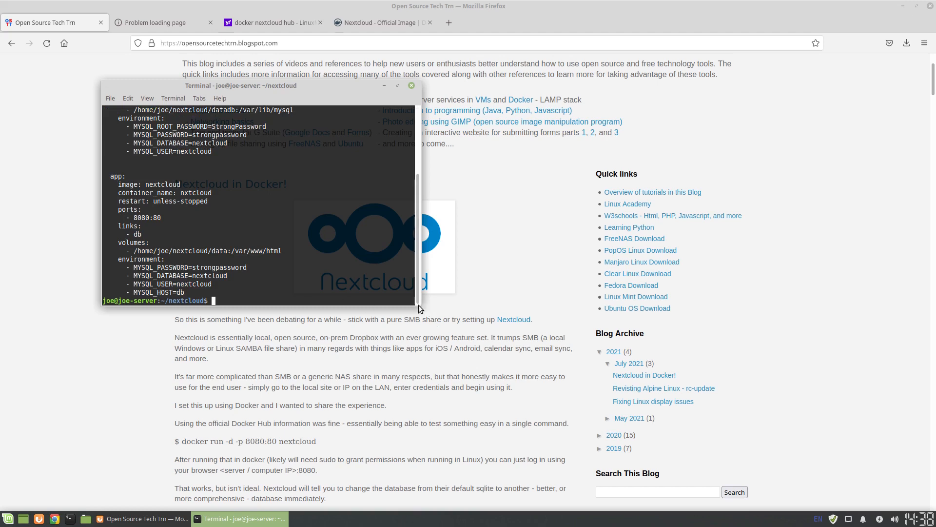
pyautogui.moveTo(420, 302)
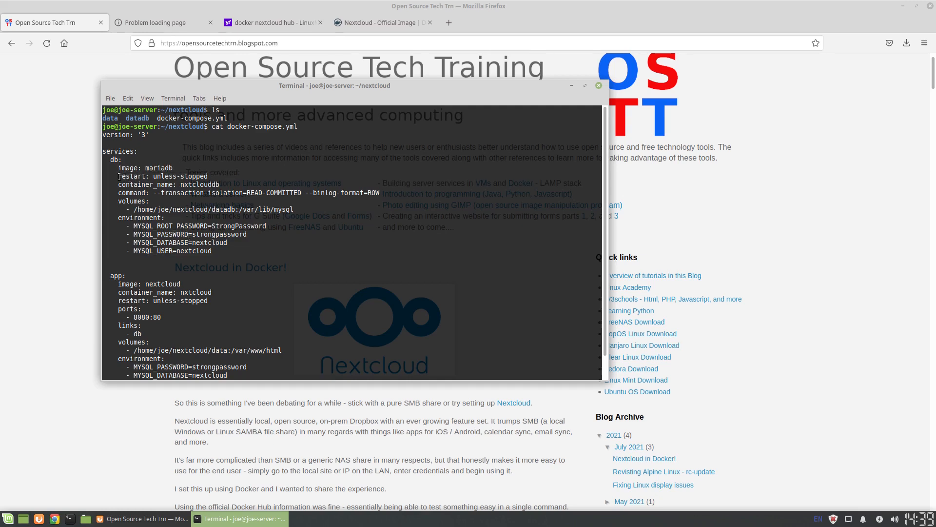
pyautogui.doubleClick(163, 176)
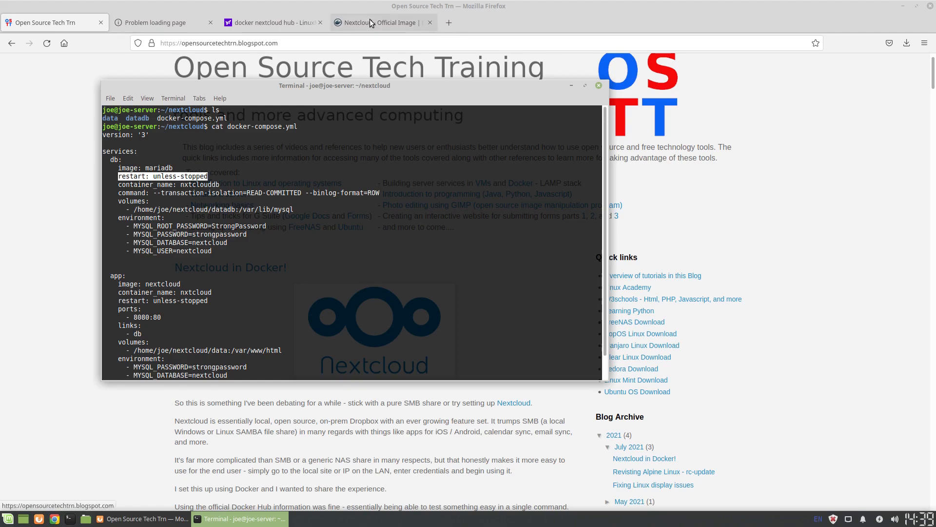
# Scroll the Nextcloud Official Image page to the Base version - apache compose example
pyautogui.click(383, 22)
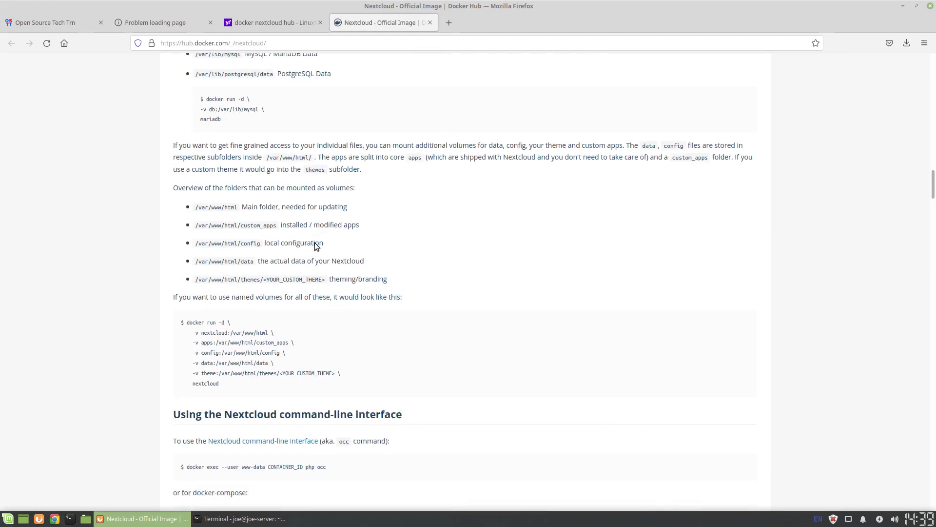
pyautogui.scroll(-3)
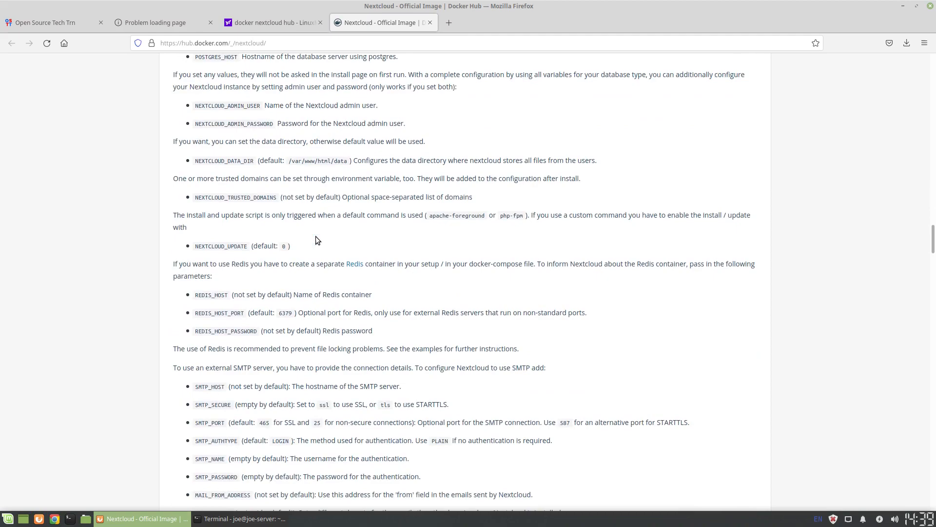
pyautogui.scroll(-3)
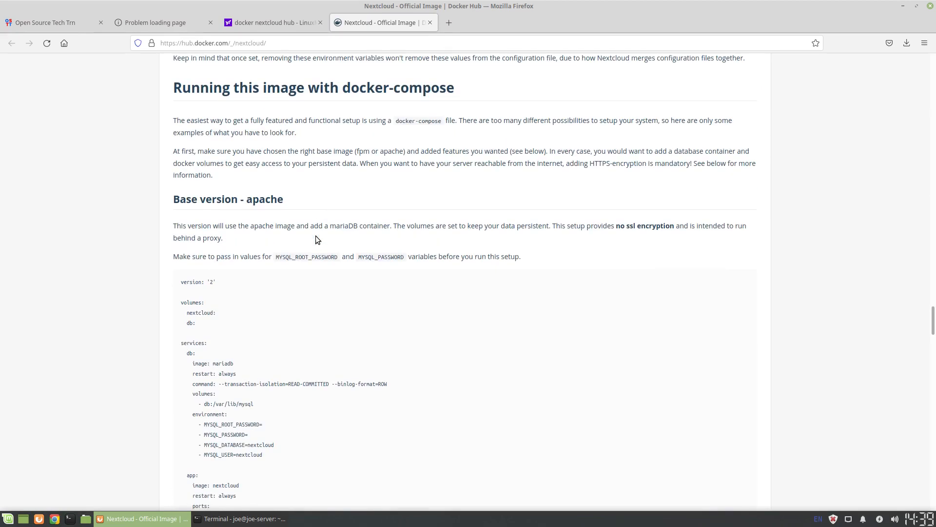
pyautogui.scroll(-3)
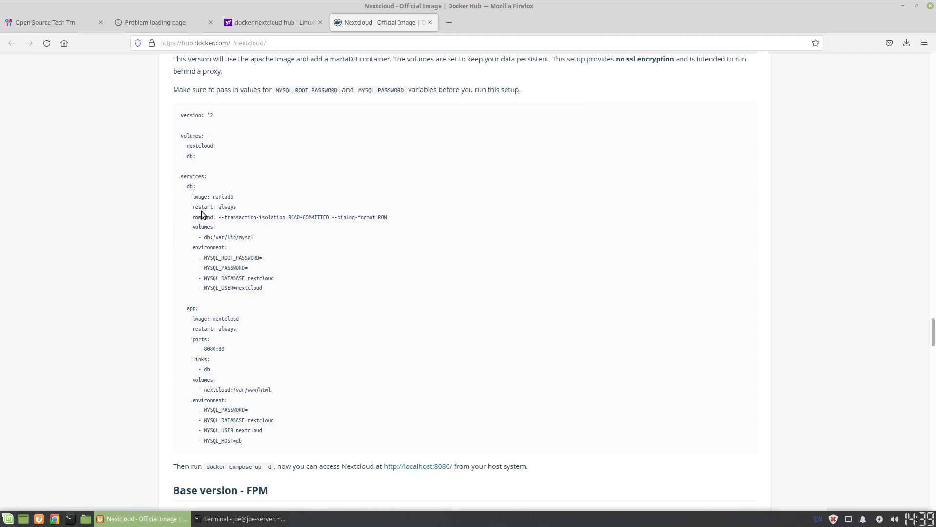
pyautogui.moveTo(200, 217)
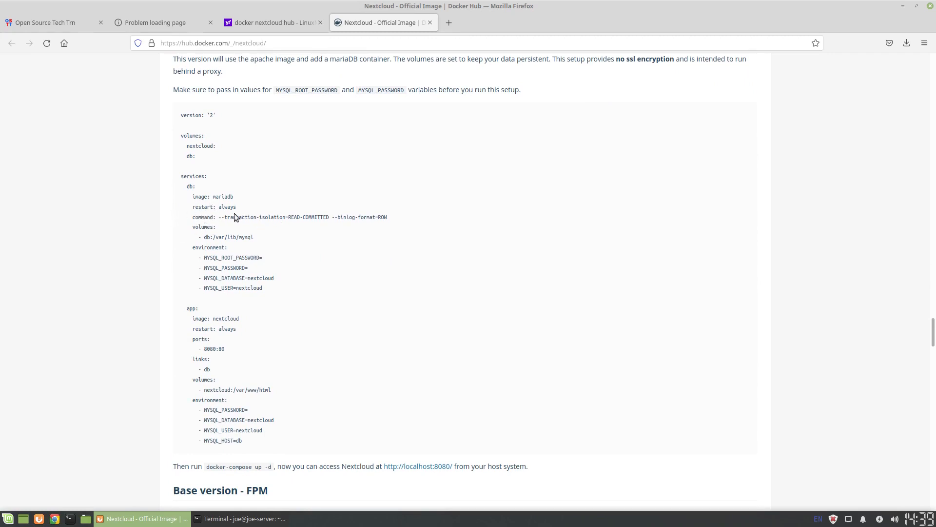
pyautogui.moveTo(233, 381)
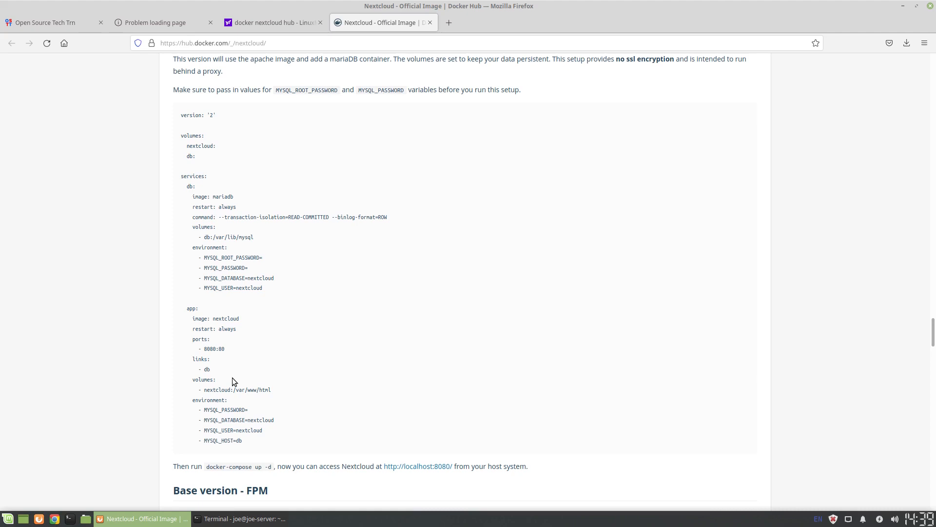
pyautogui.moveTo(197, 202)
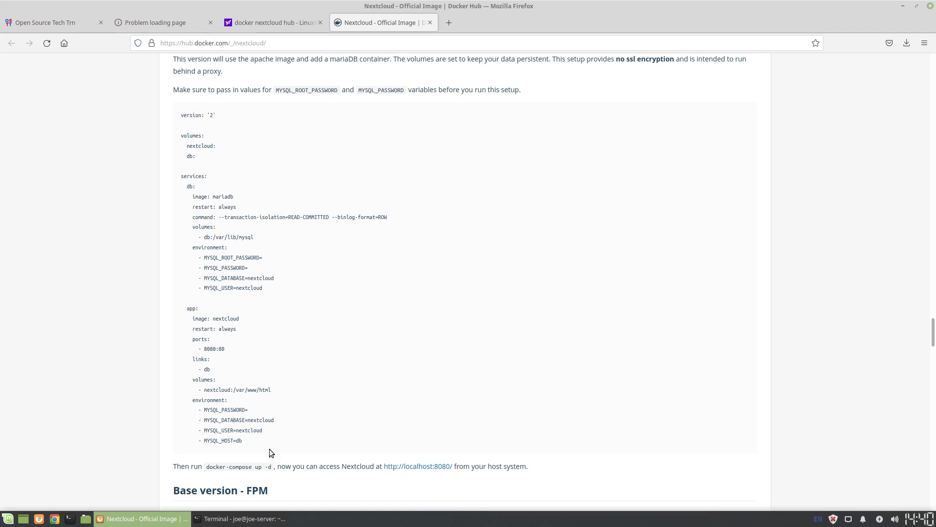
pyautogui.click(243, 522)
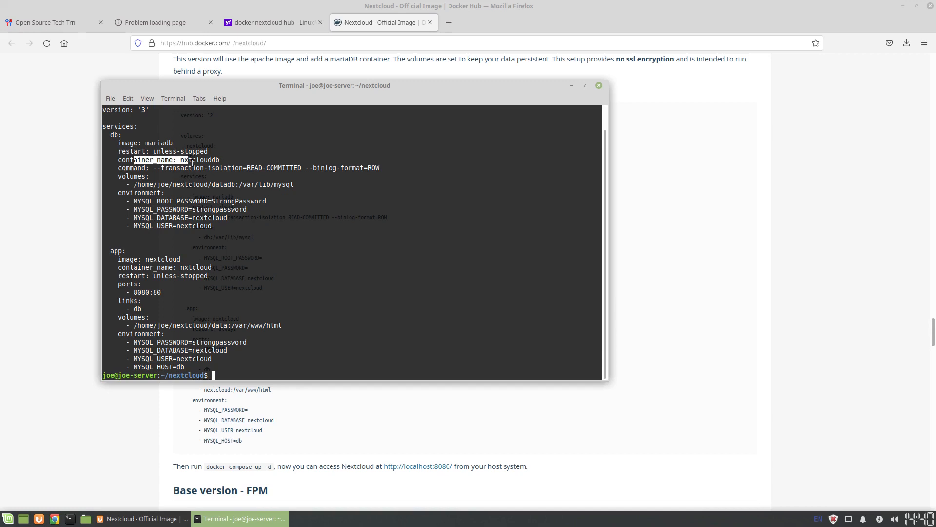
# Highlight the db container name and db link in both files, then run ls
pyautogui.doubleClick(200, 159)
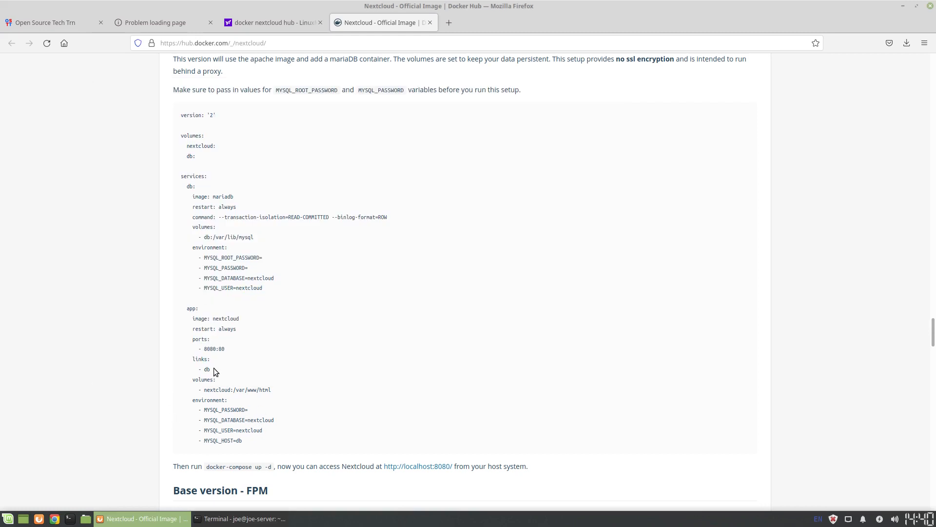
pyautogui.doubleClick(206, 369)
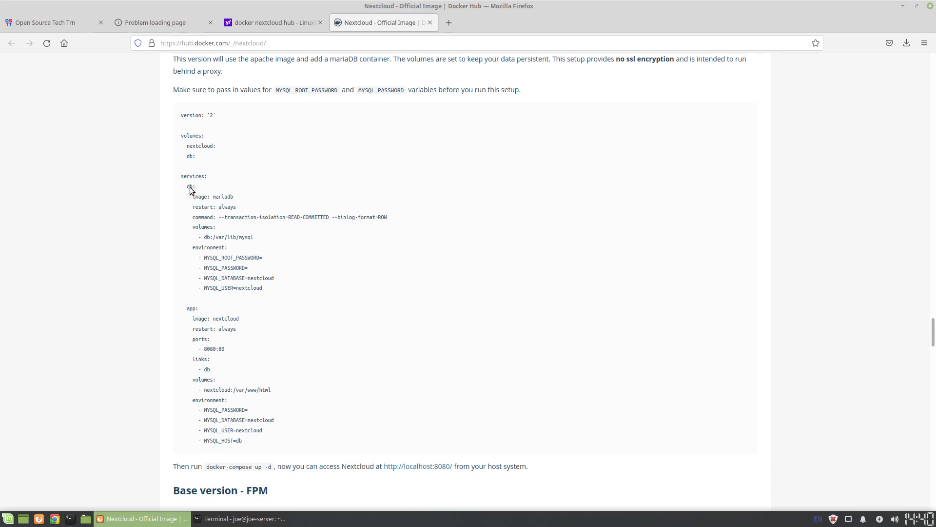
pyautogui.moveTo(191, 243)
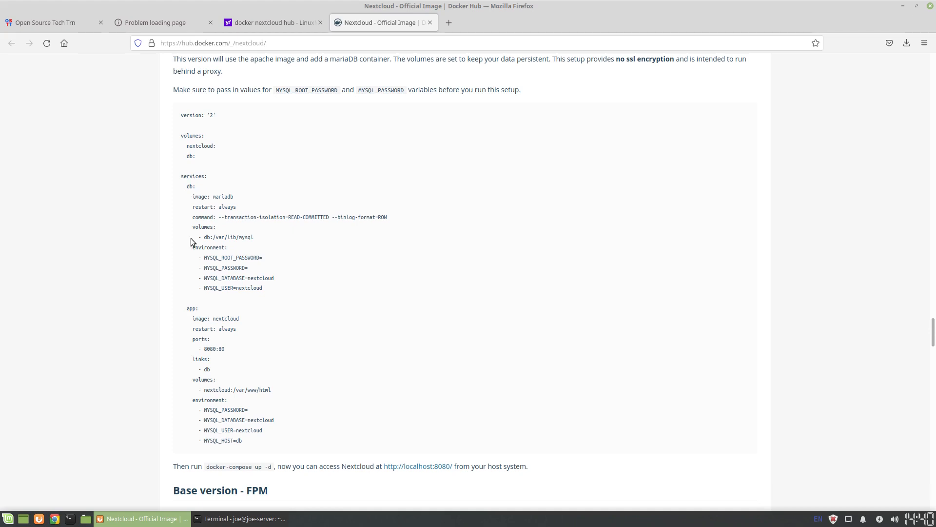
pyautogui.moveTo(215, 324)
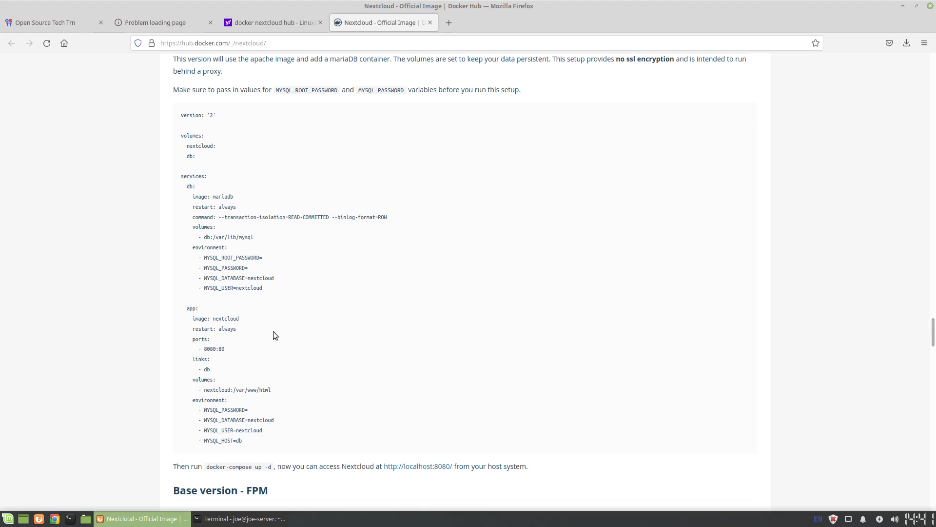
pyautogui.click(242, 518)
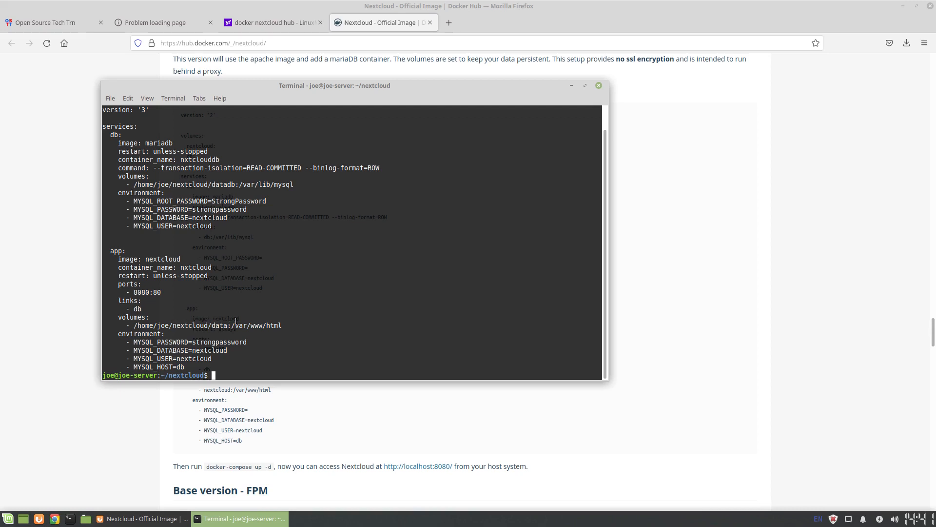
pyautogui.doubleClick(218, 324)
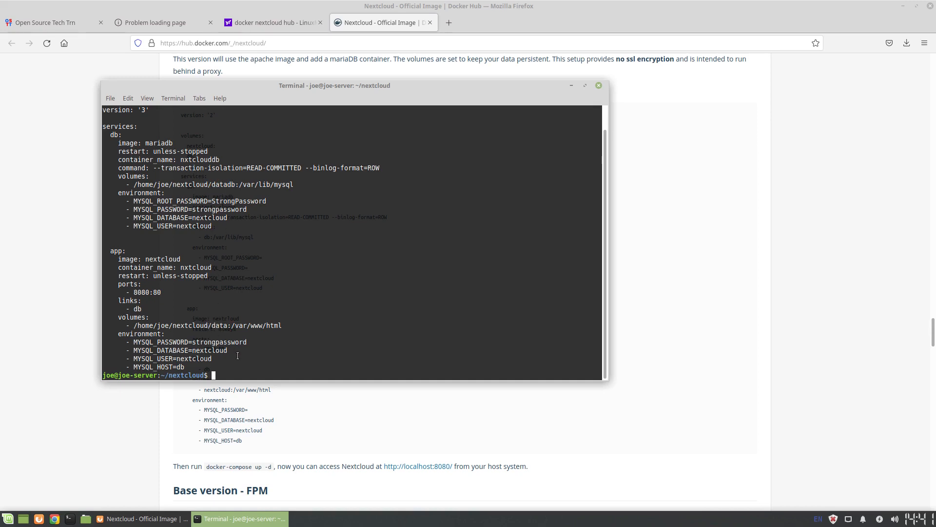
pyautogui.write('ls')
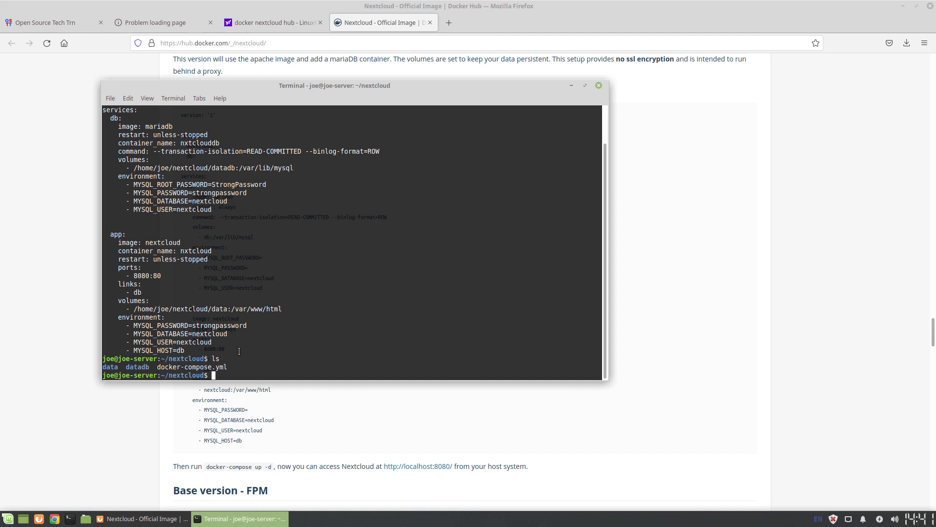
# Run sudo docker ps and sudo docker ps -a, then type sudo docker-compose up -d
pyautogui.write('sudo')
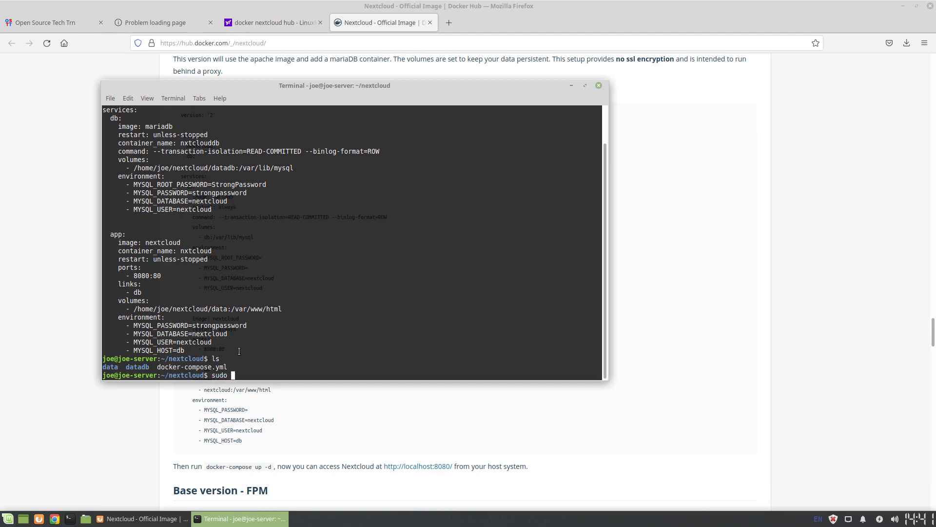
pyautogui.write('docker ps')
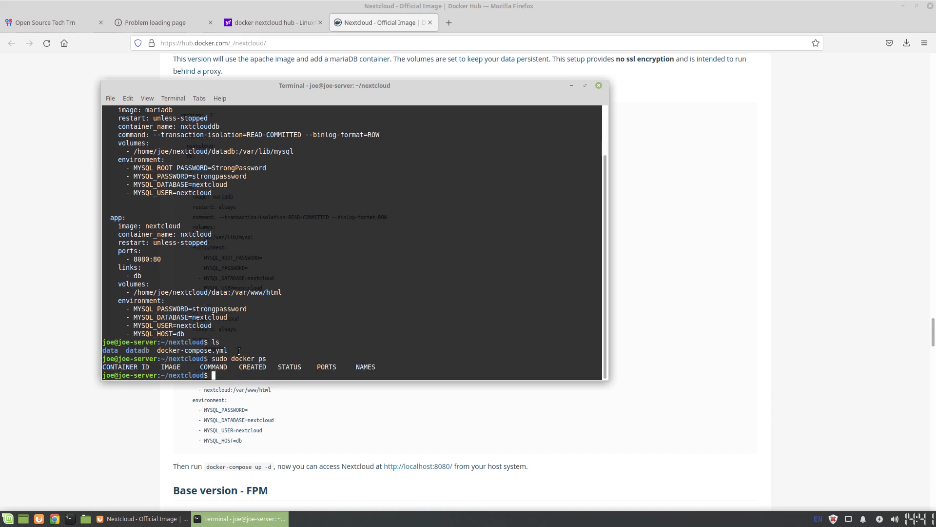
pyautogui.write('sudo docker ps -a')
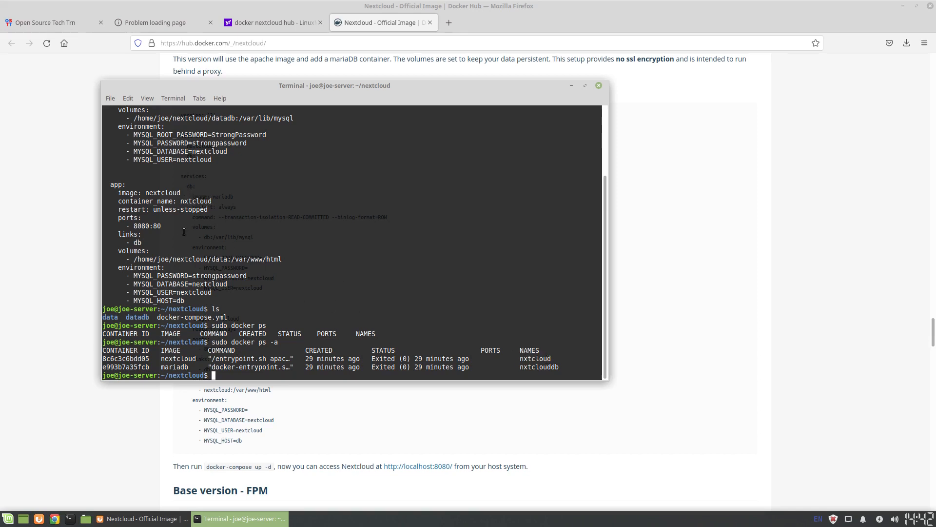
pyautogui.moveTo(234, 372)
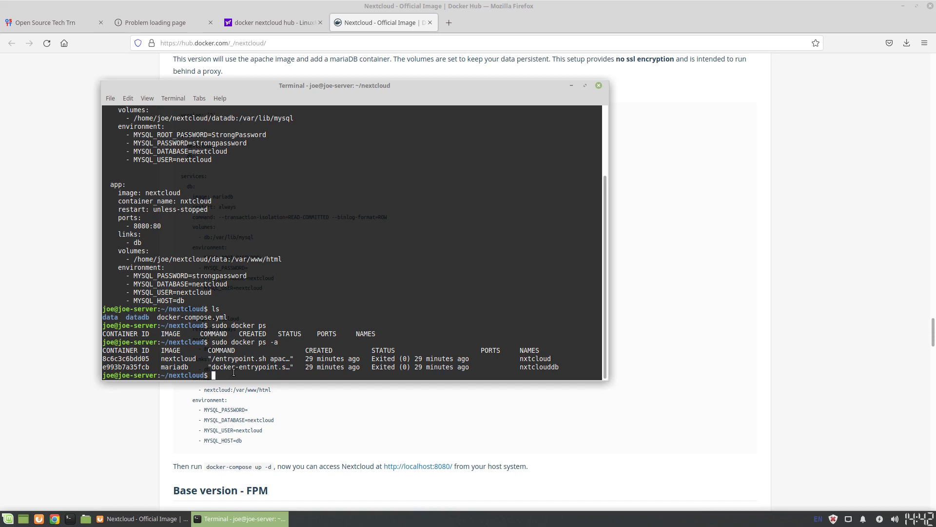
pyautogui.write('sudo docker-compose up -')
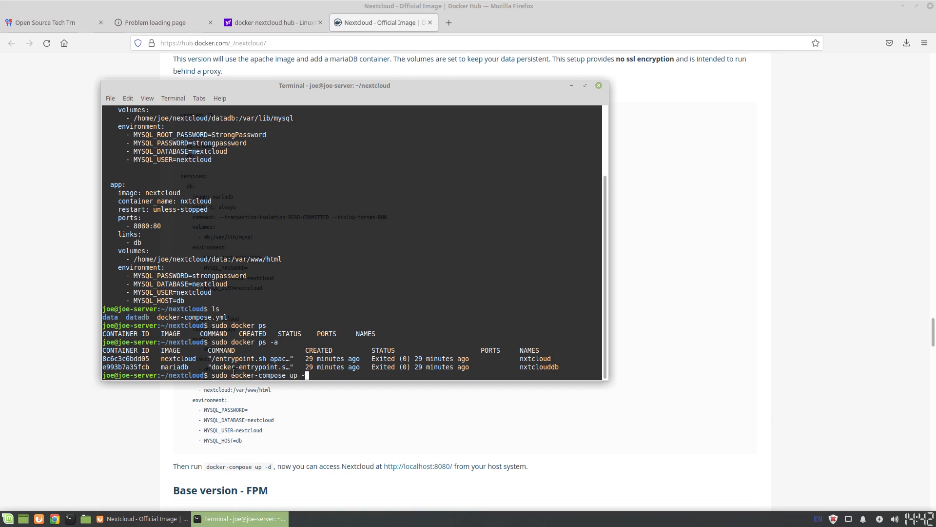
pyautogui.write('d')
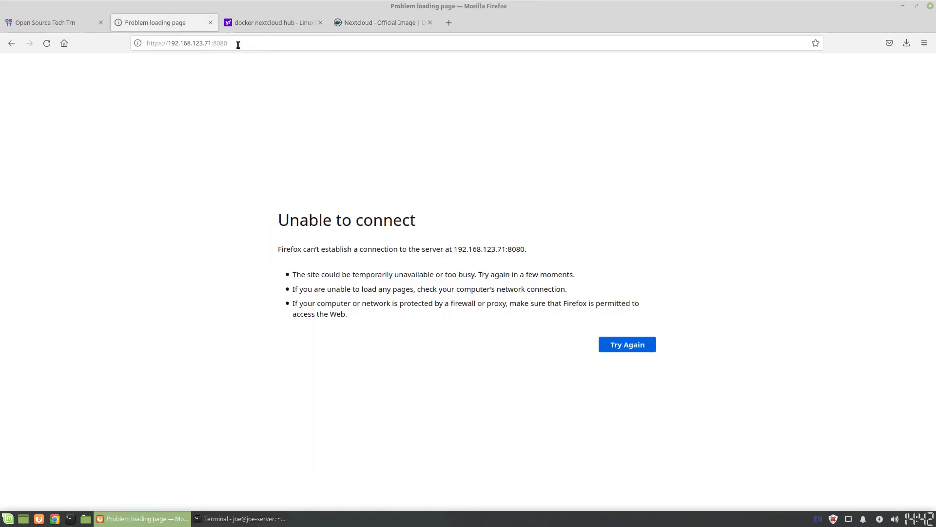
pyautogui.click(187, 42)
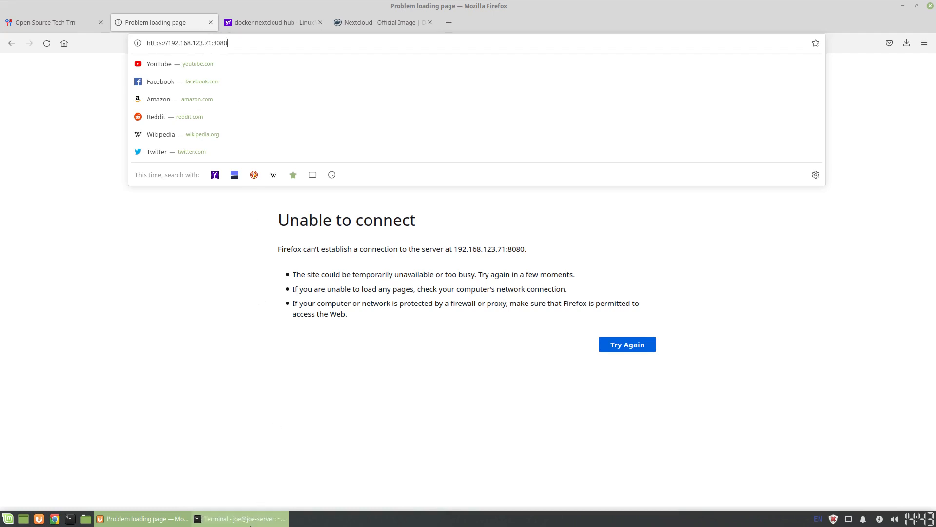
pyautogui.click(241, 518)
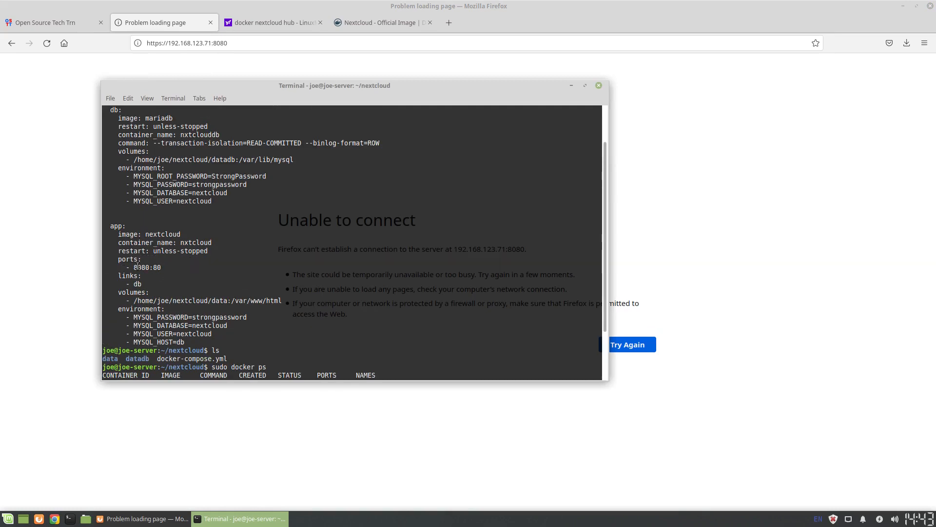
# Highlight host port 8080 in the compose file and run sudo docker ps
pyautogui.doubleClick(141, 267)
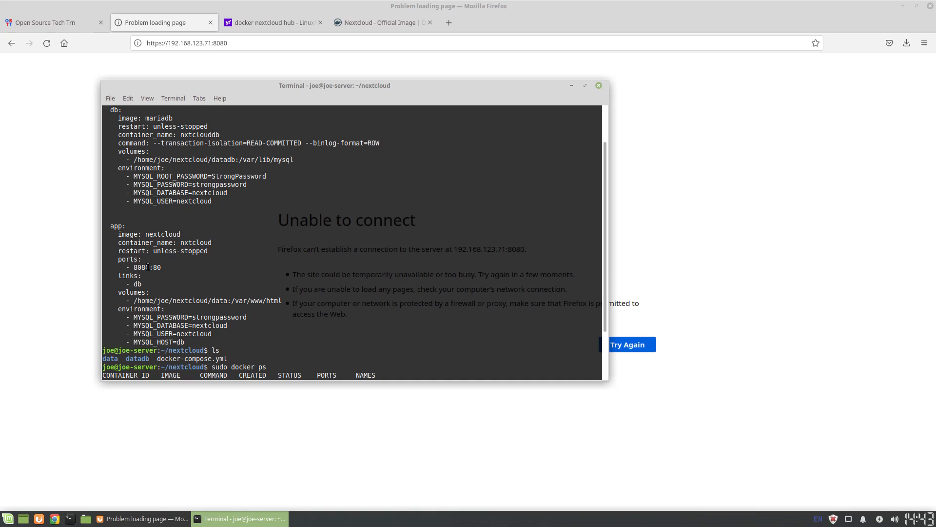
pyautogui.doubleClick(142, 267)
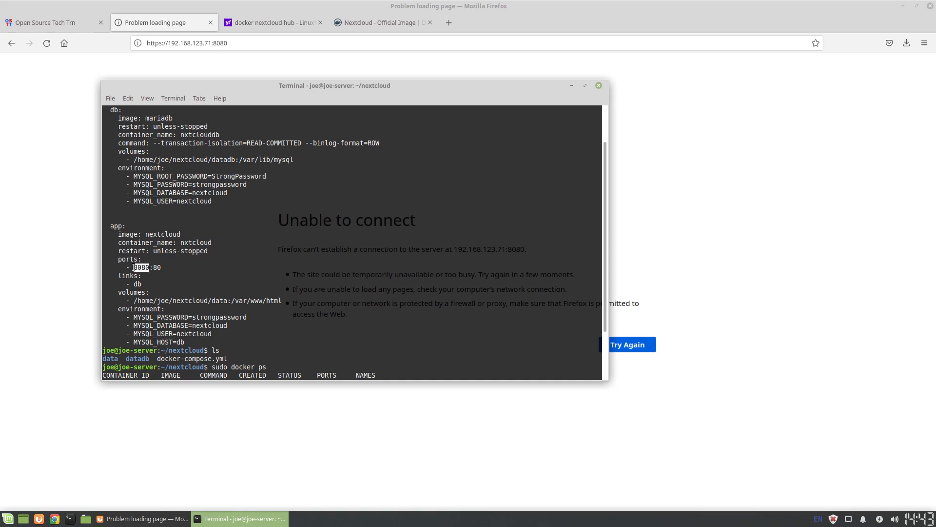
pyautogui.click(185, 43)
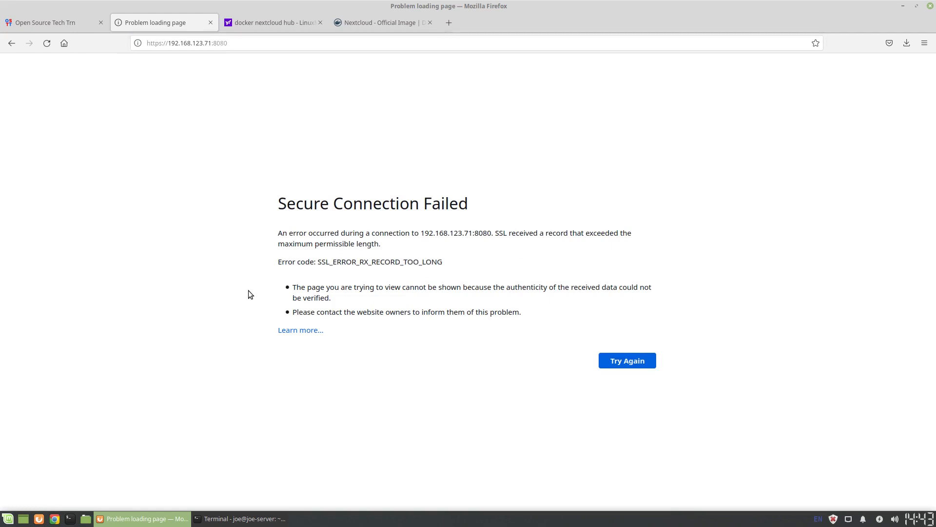
# Run sudo docker-compose up -d, then change the Firefox URL from https to http
pyautogui.click(185, 42)
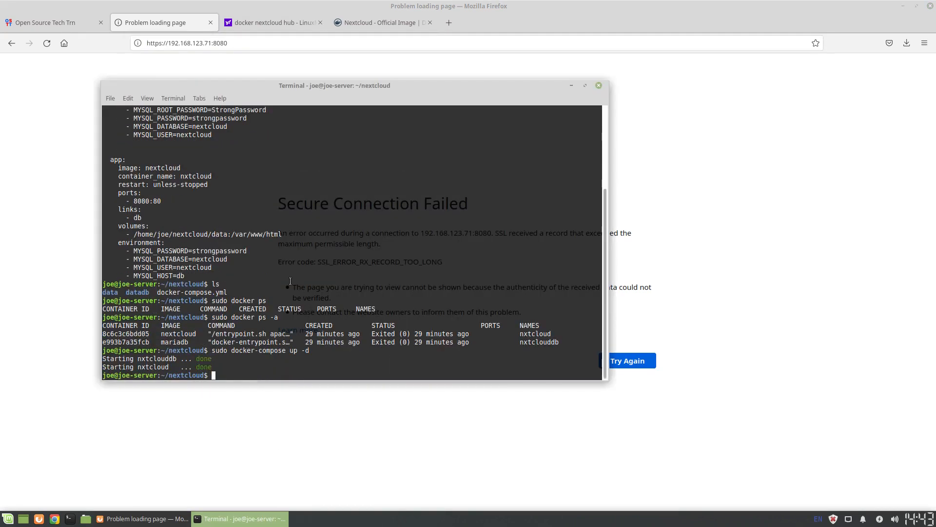
pyautogui.write('sudo docker ps')
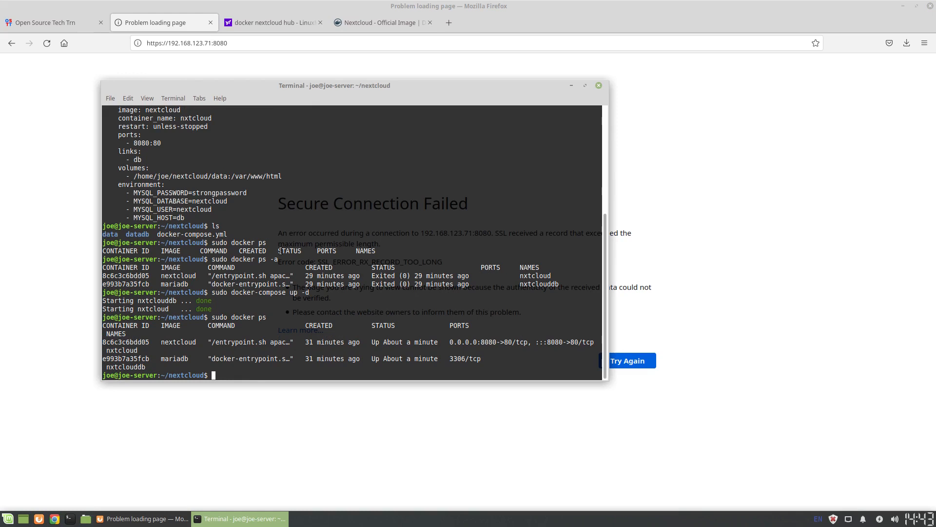
pyautogui.click(185, 42)
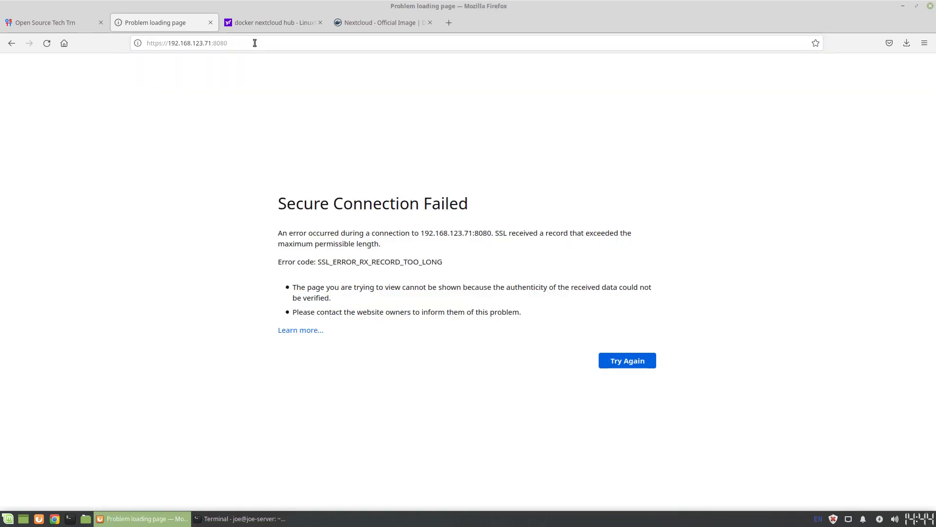
pyautogui.moveTo(388, 182)
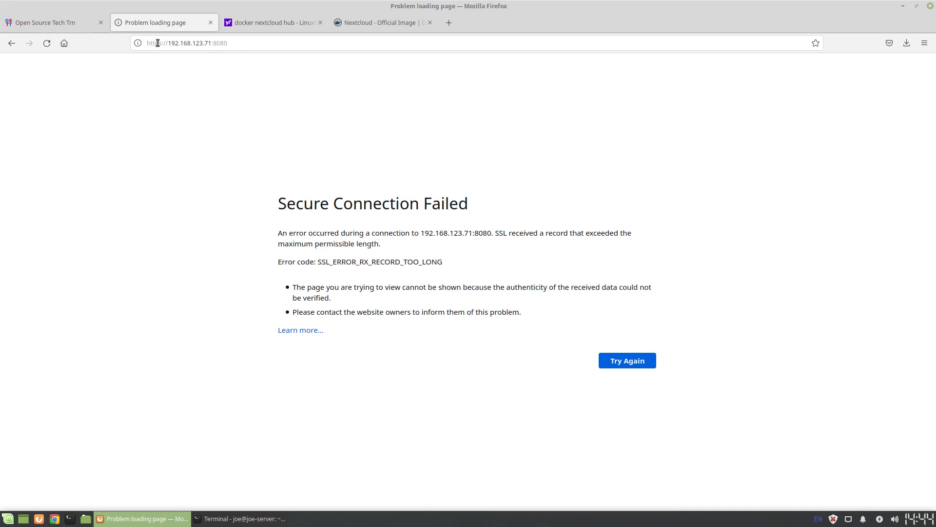
pyautogui.click(185, 43)
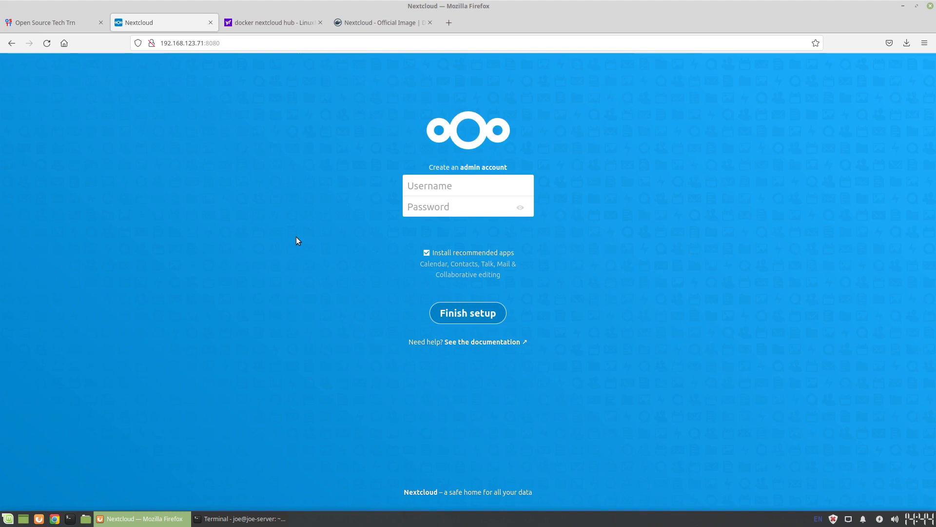
pyautogui.moveTo(380, 154)
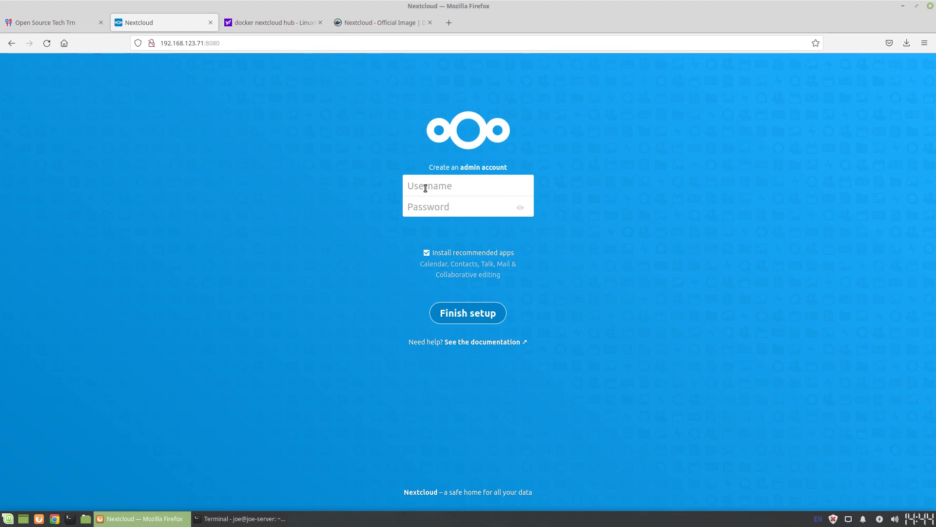
pyautogui.moveTo(266, 114)
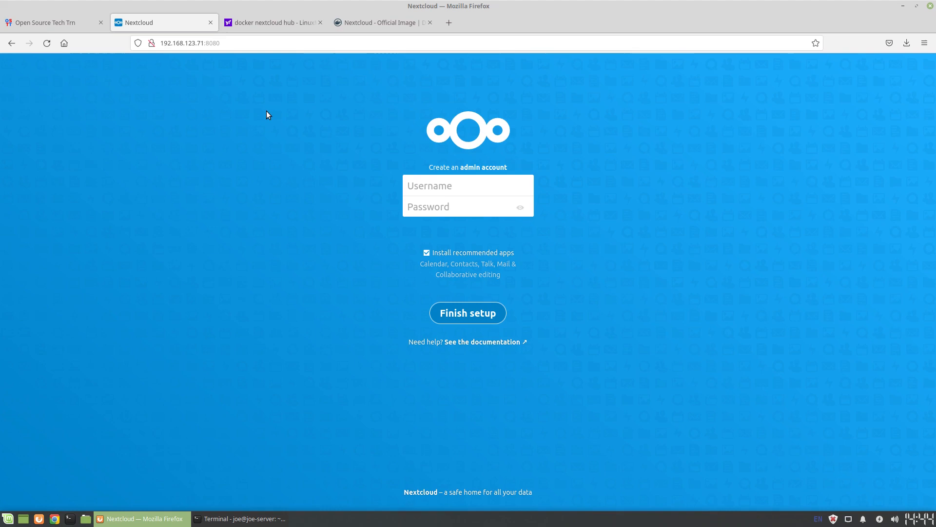
pyautogui.moveTo(157, 63)
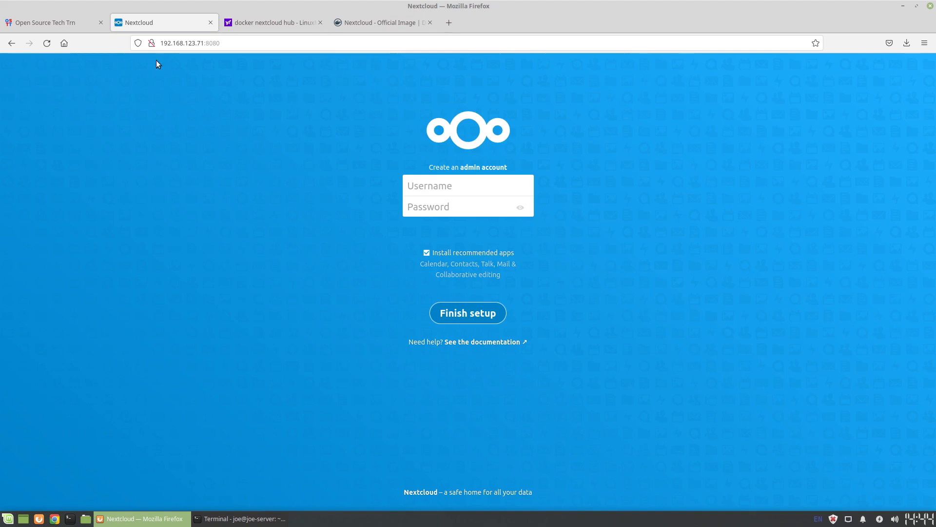
pyautogui.click(191, 43)
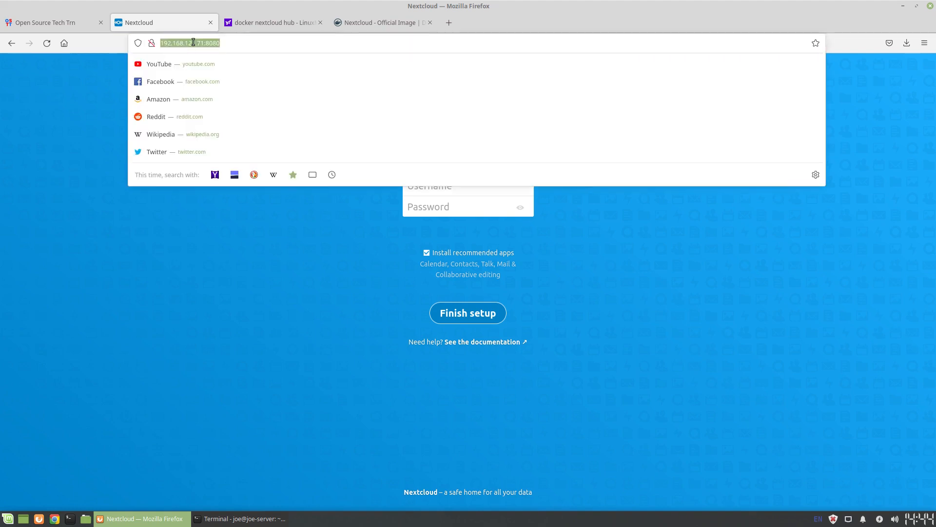
pyautogui.click(403, 228)
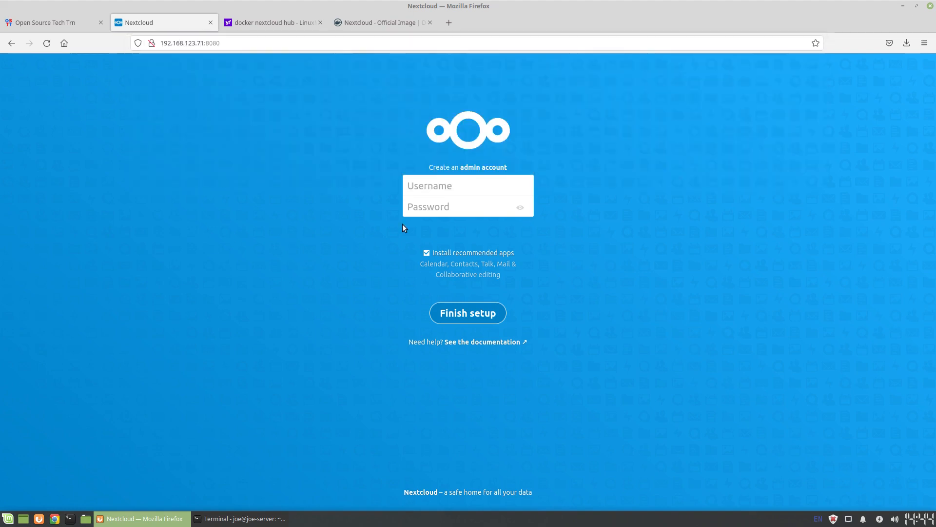
# Enter username admin and a password, keep Install recommended apps on, and Finish setup
pyautogui.click(468, 186)
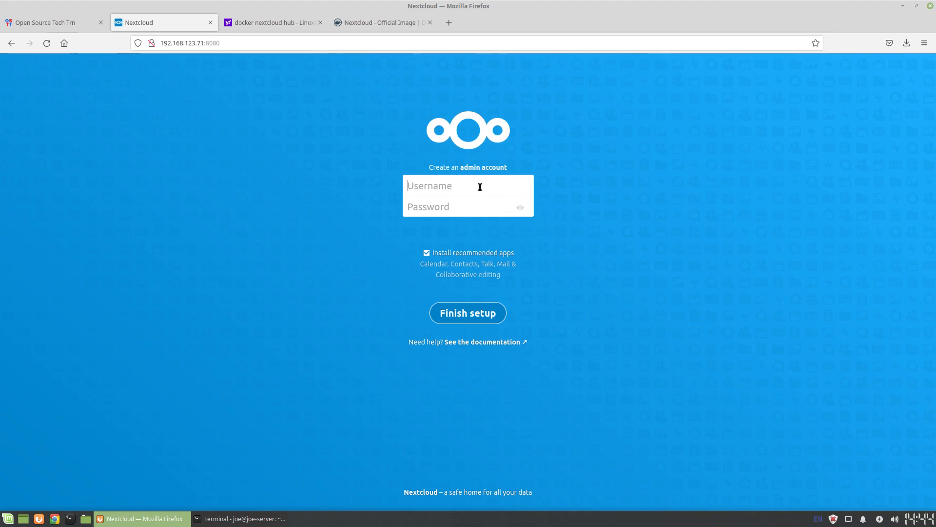
pyautogui.write('admin')
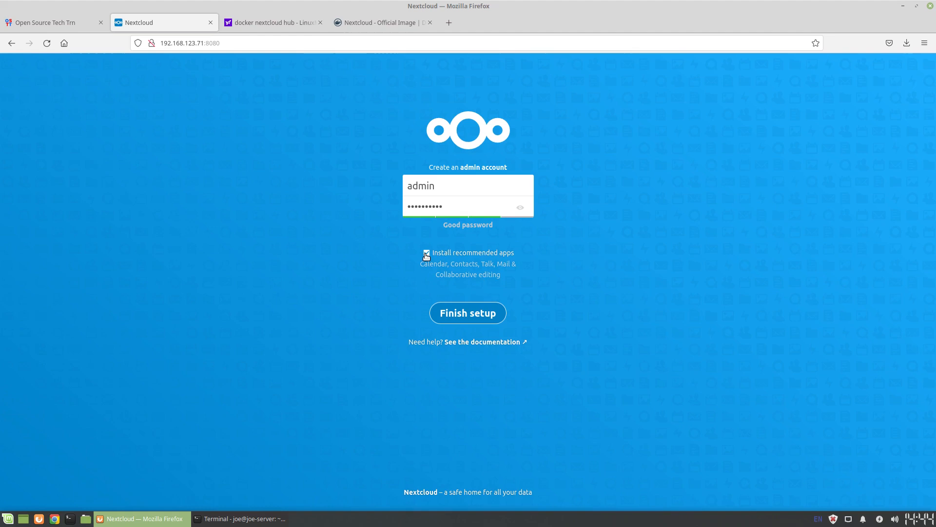
pyautogui.click(426, 252)
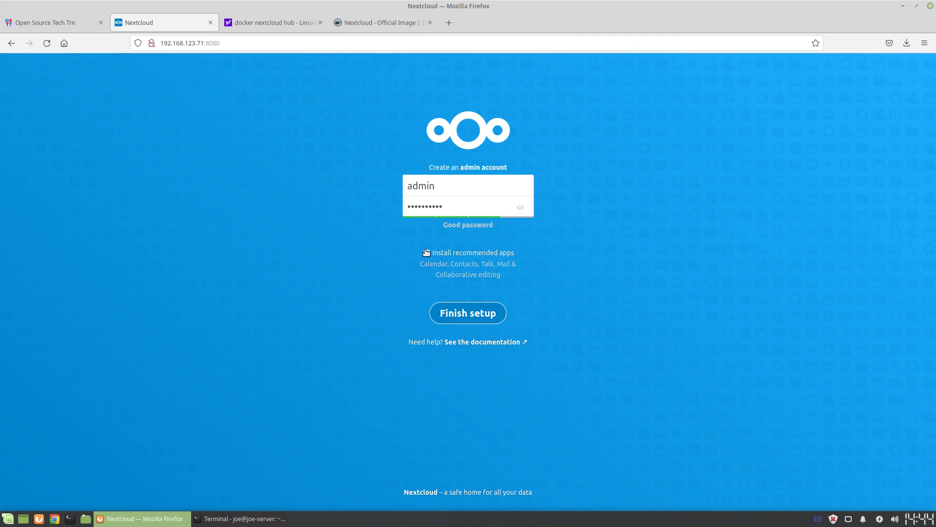
pyautogui.click(426, 252)
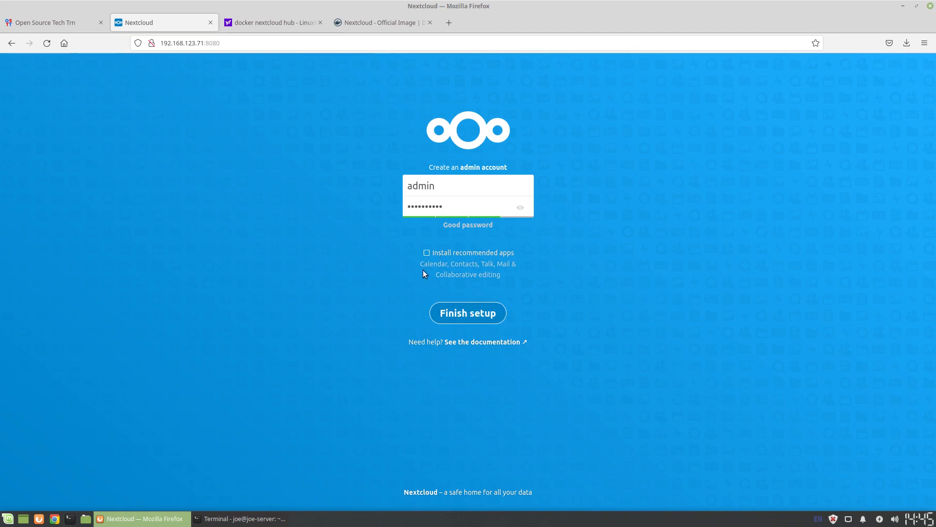
pyautogui.click(427, 252)
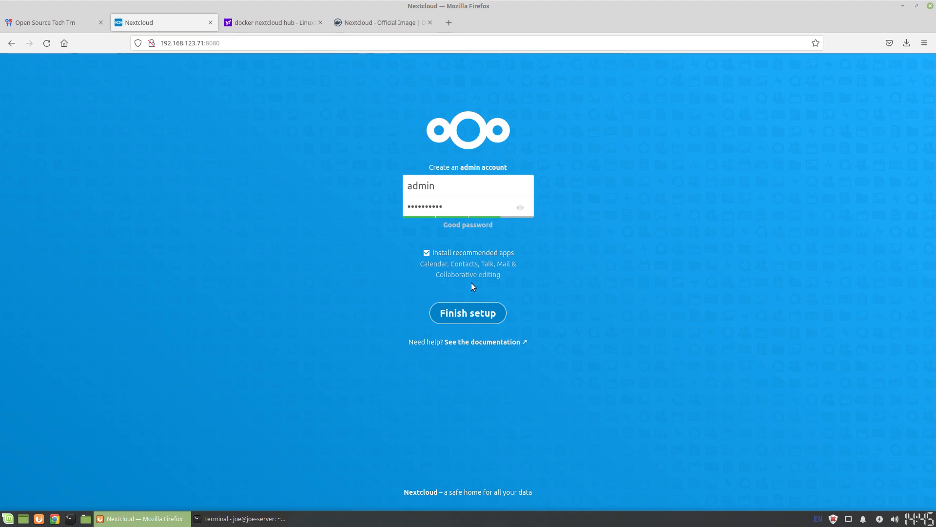
pyautogui.click(468, 312)
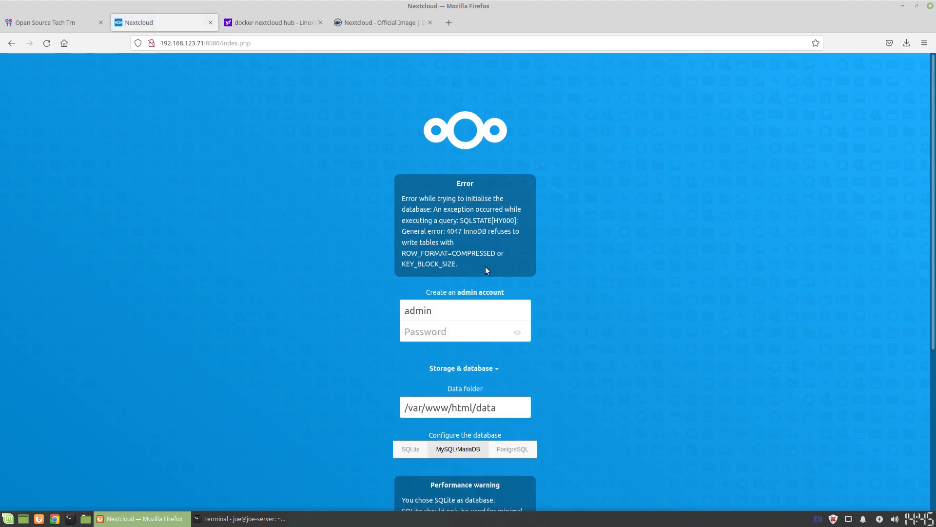
pyautogui.moveTo(439, 242)
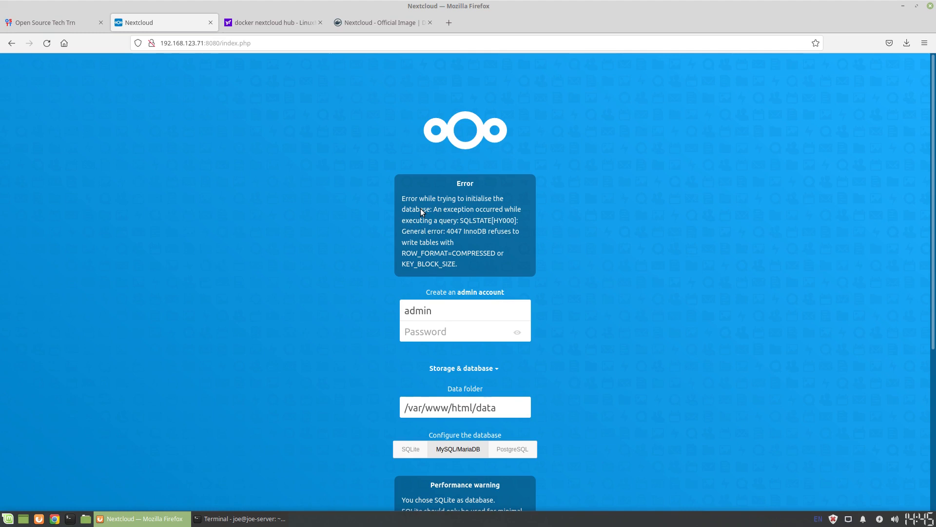
# Read the ROW_FORMAT=COMPRESSED error and switch to the Nextcloud Official Image Docker Hub tab
pyautogui.click(382, 22)
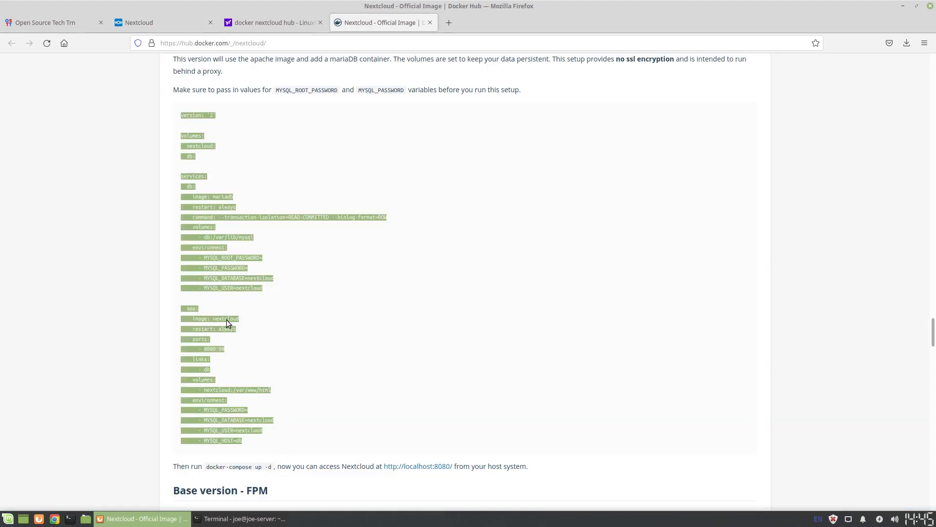
# Deselect the compose example and read its db and app service sections
pyautogui.click(253, 251)
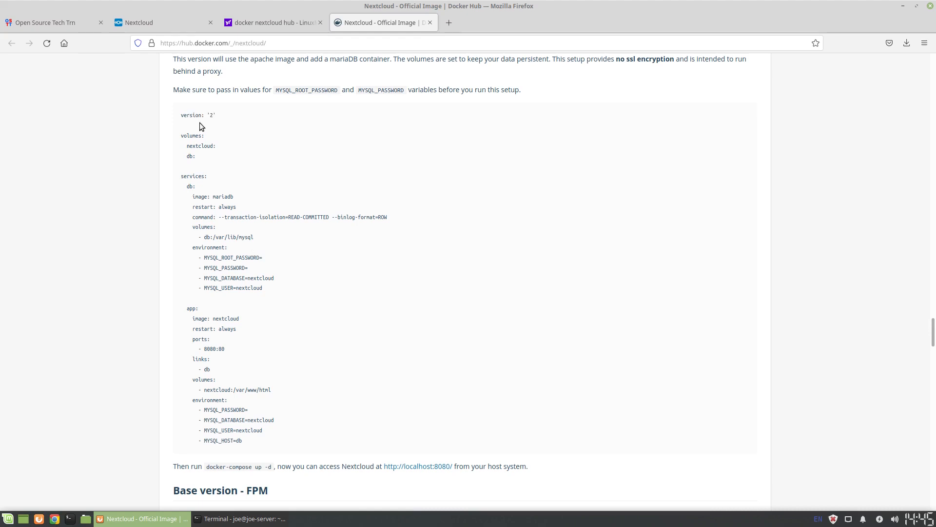
pyautogui.moveTo(246, 261)
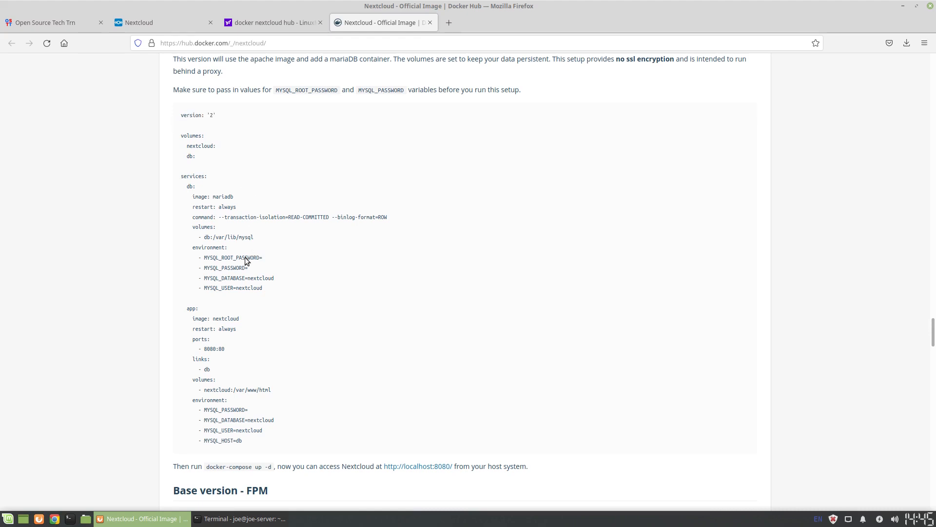
pyautogui.moveTo(211, 199)
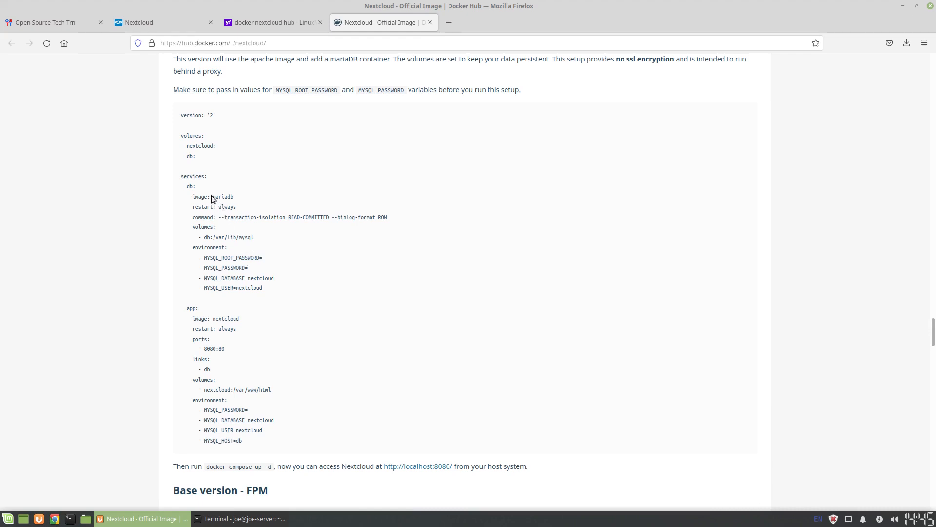
pyautogui.moveTo(239, 199)
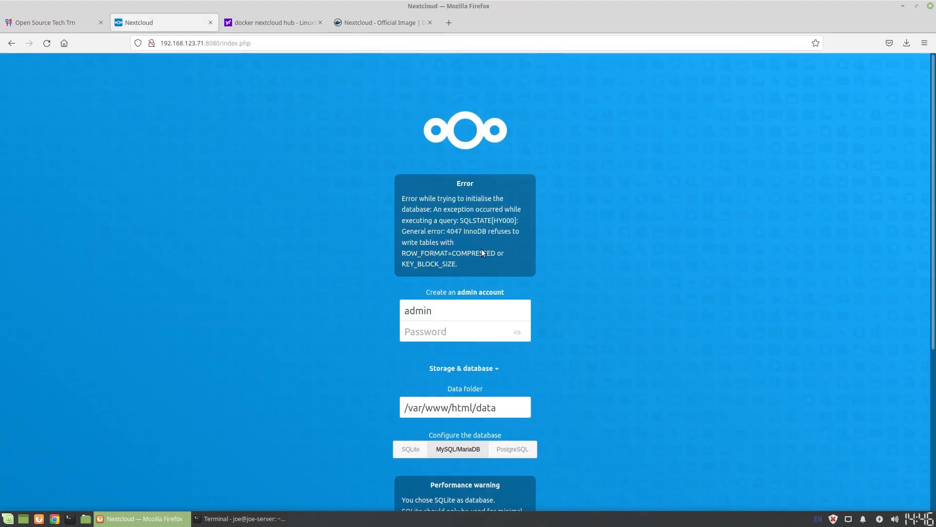
pyautogui.moveTo(462, 235)
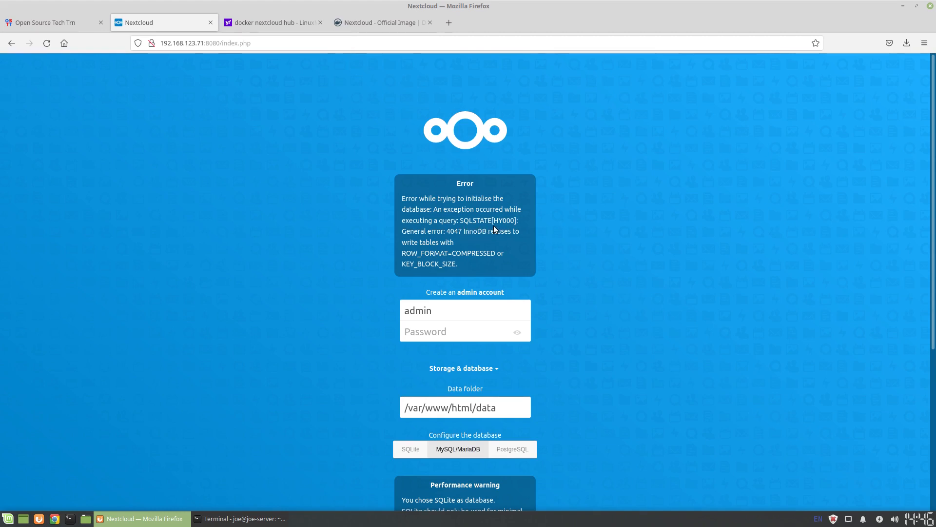
pyautogui.moveTo(412, 258)
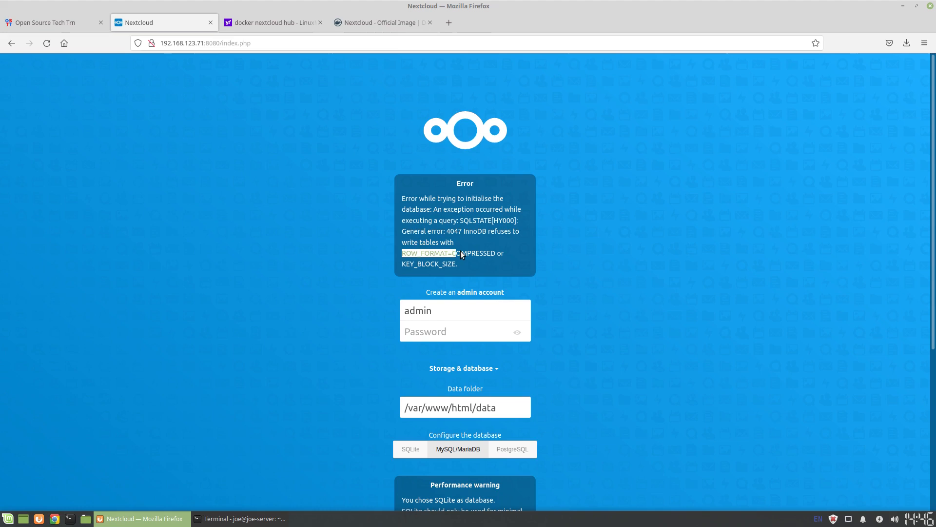
pyautogui.moveTo(186, 71)
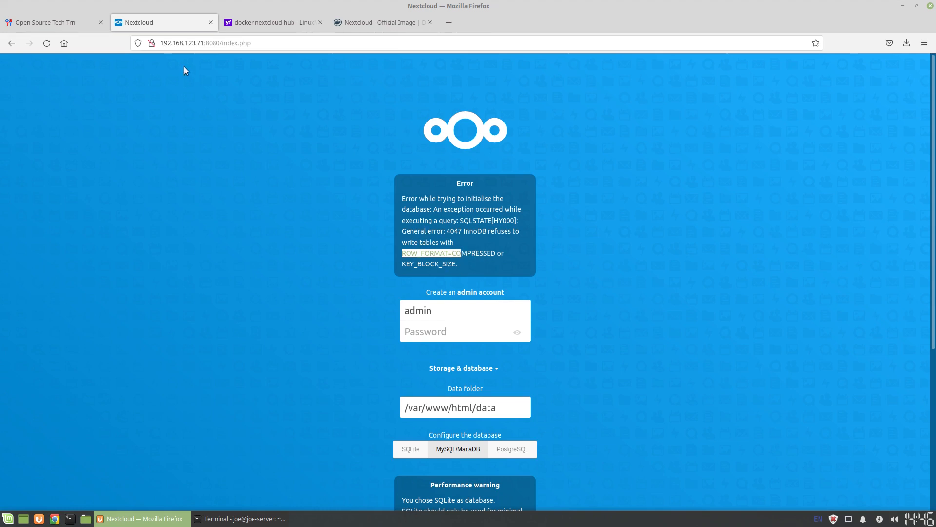
pyautogui.moveTo(54, 22)
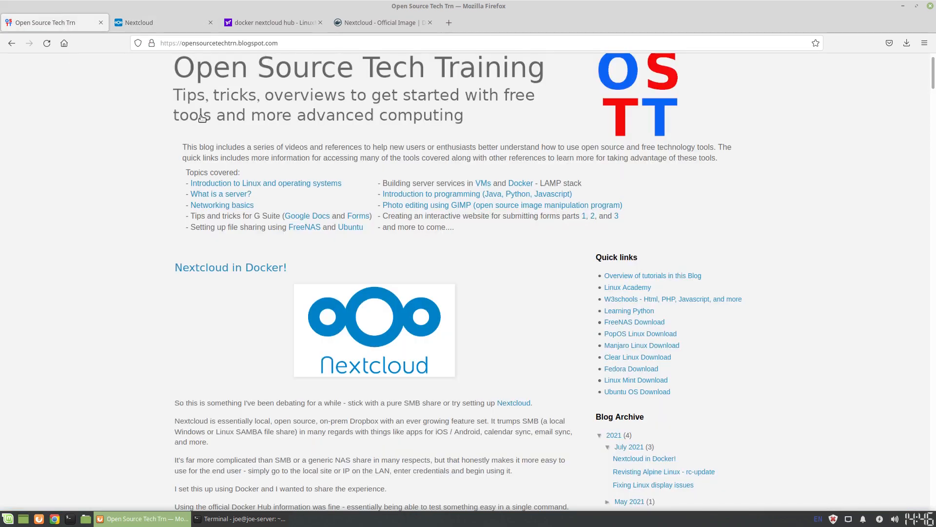
# Scroll the blog post down to the SET GLOBAL innodb_read_only_compressed=OFF workaround
pyautogui.scroll(-3)
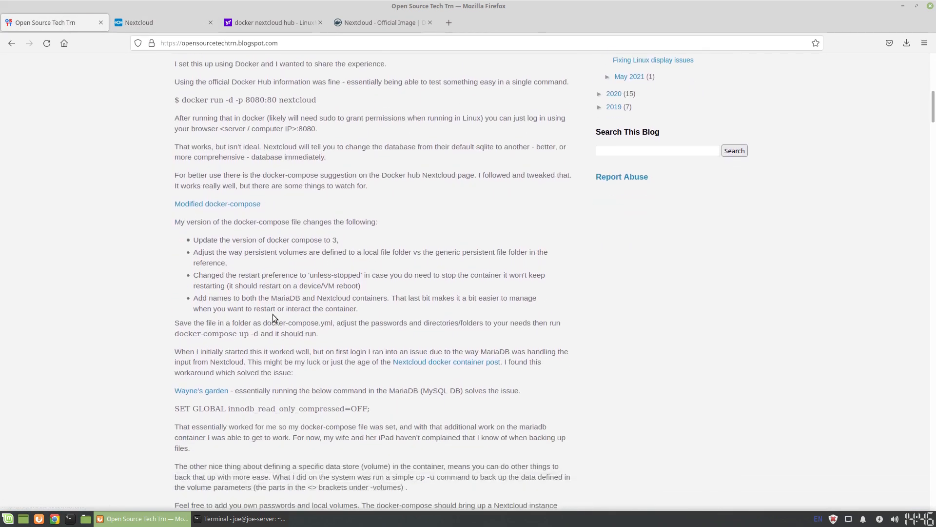
pyautogui.scroll(-3)
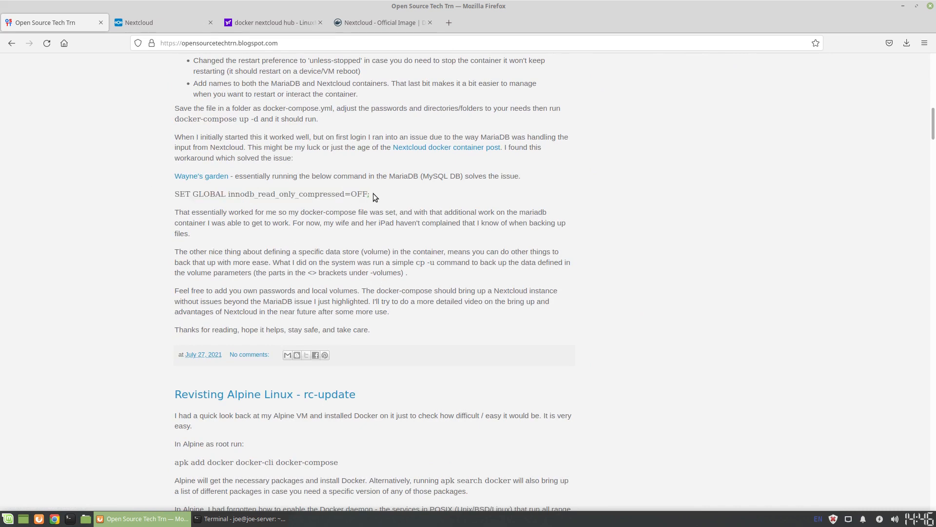
pyautogui.moveTo(253, 467)
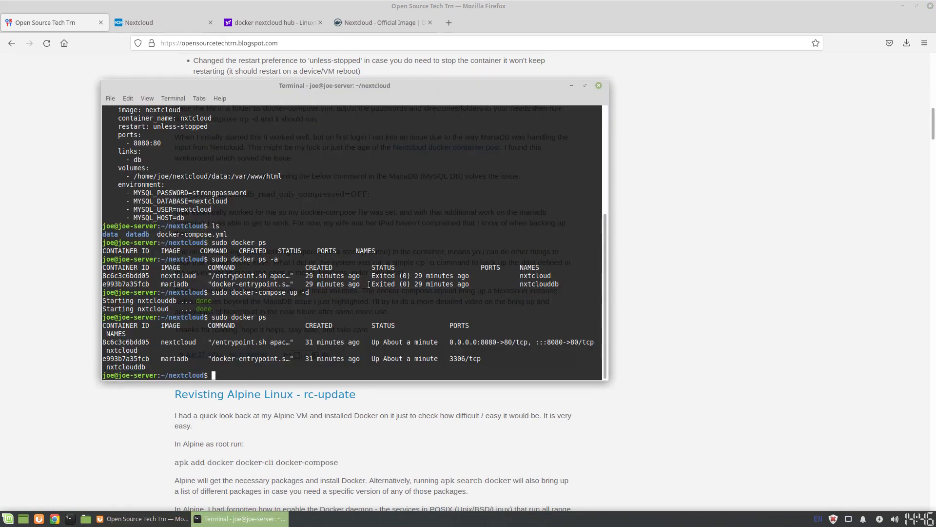
# Open a bash shell in the nxtclouddb container with sudo docker exec -it, then list files
pyautogui.write('sudo')
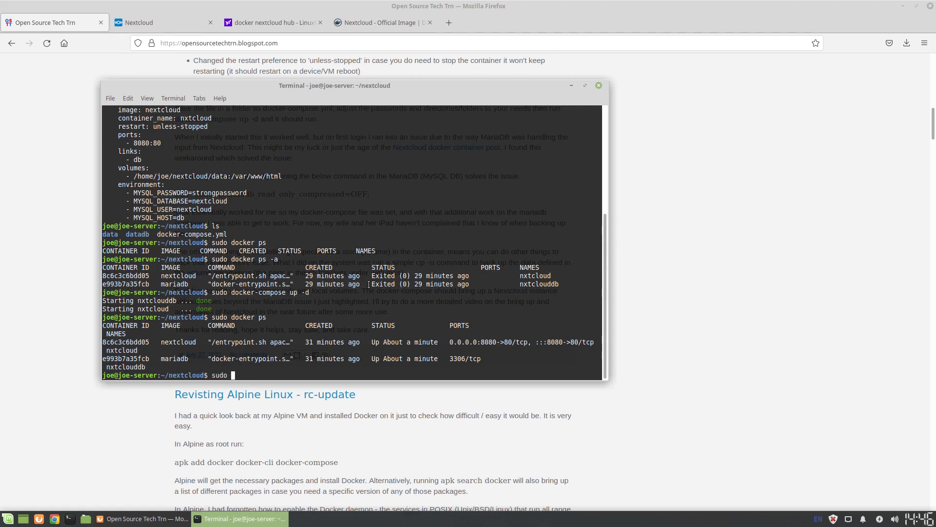
pyautogui.write('docker exec')
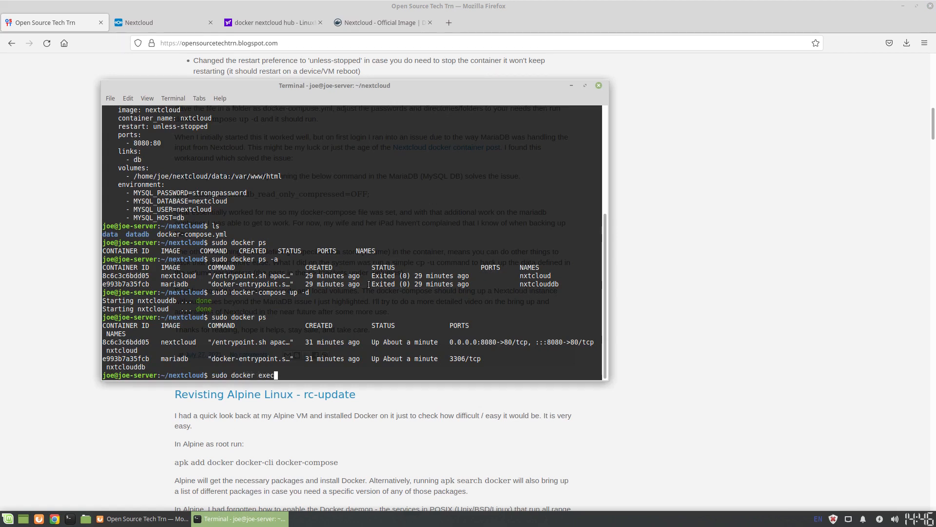
pyautogui.write('-')
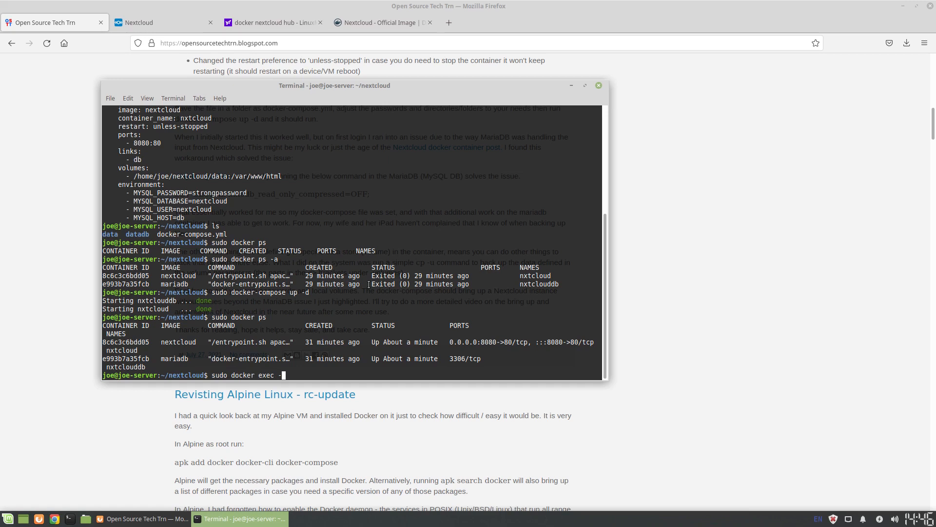
pyautogui.write('it')
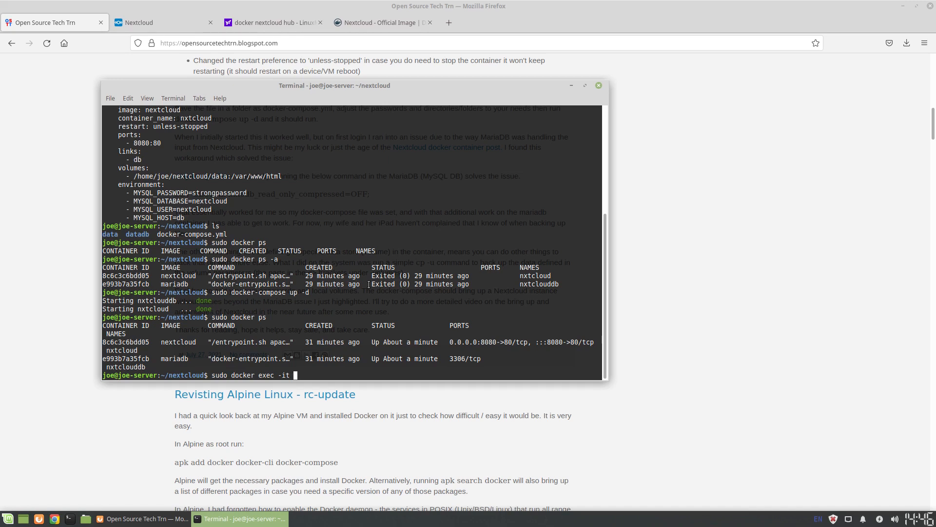
pyautogui.write('nex')
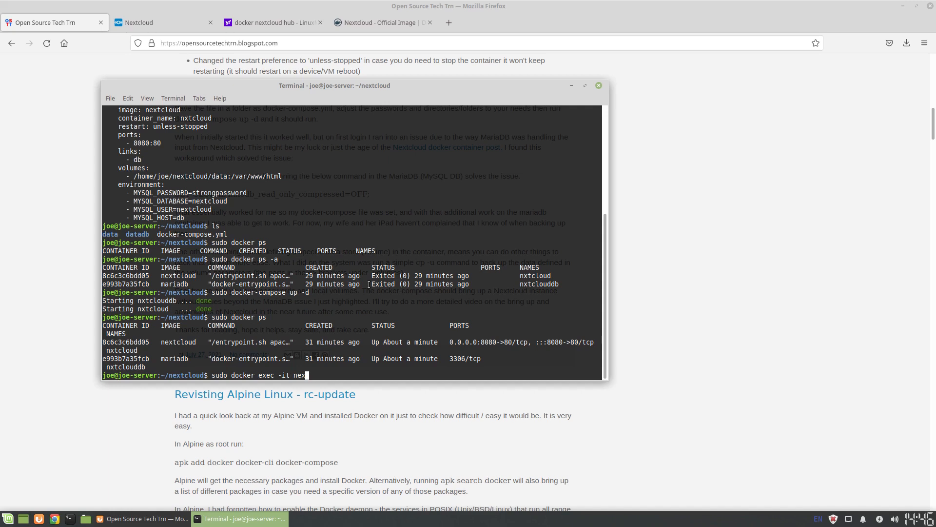
pyautogui.write('tcloud')
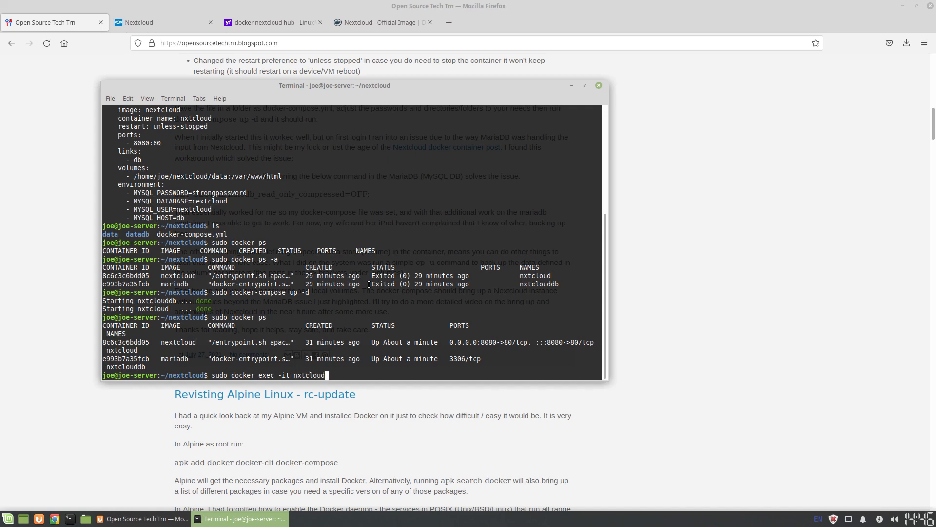
pyautogui.write('db')
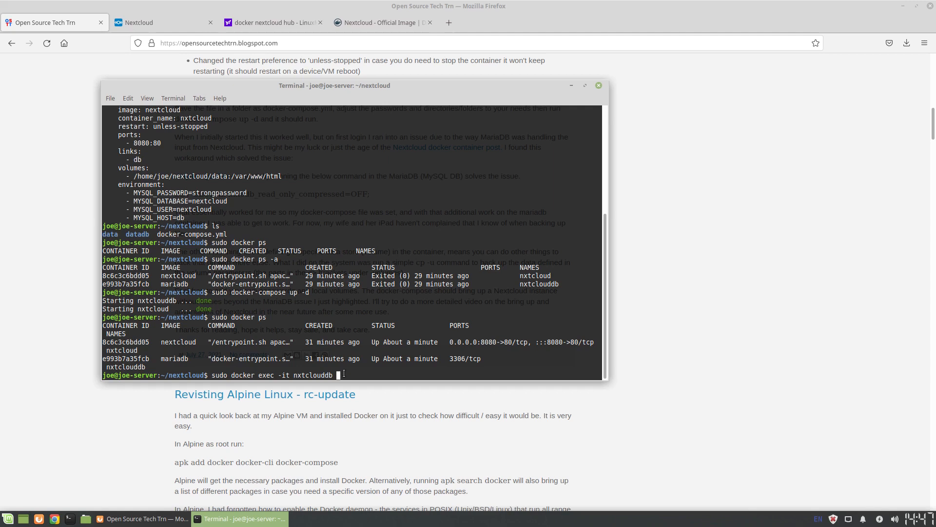
pyautogui.write('bash')
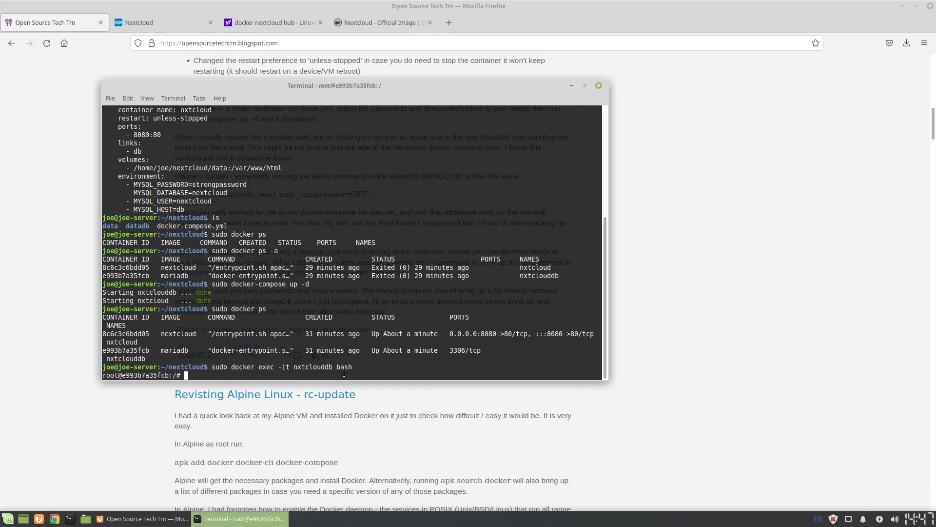
pyautogui.write('ls')
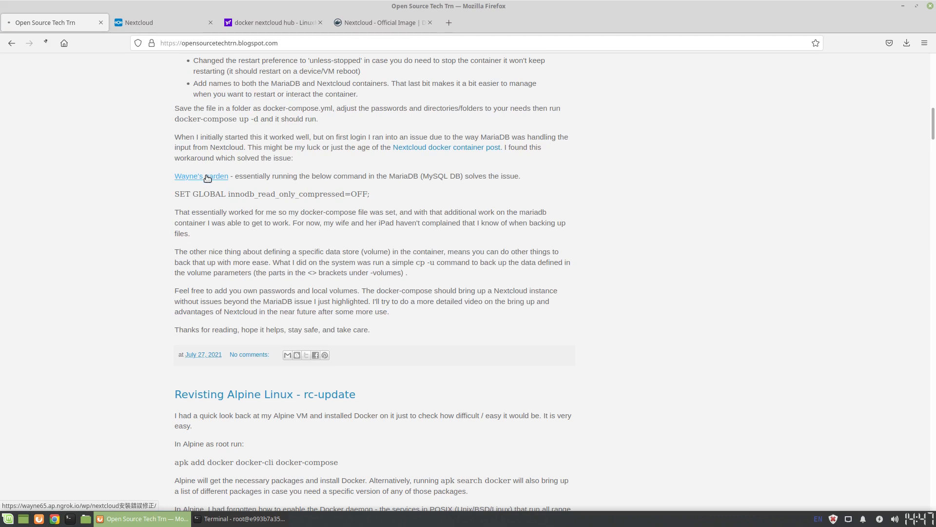
# Open Wayne's Garden's mysql -u root -p fix steps, then return to the container shell
pyautogui.click(200, 175)
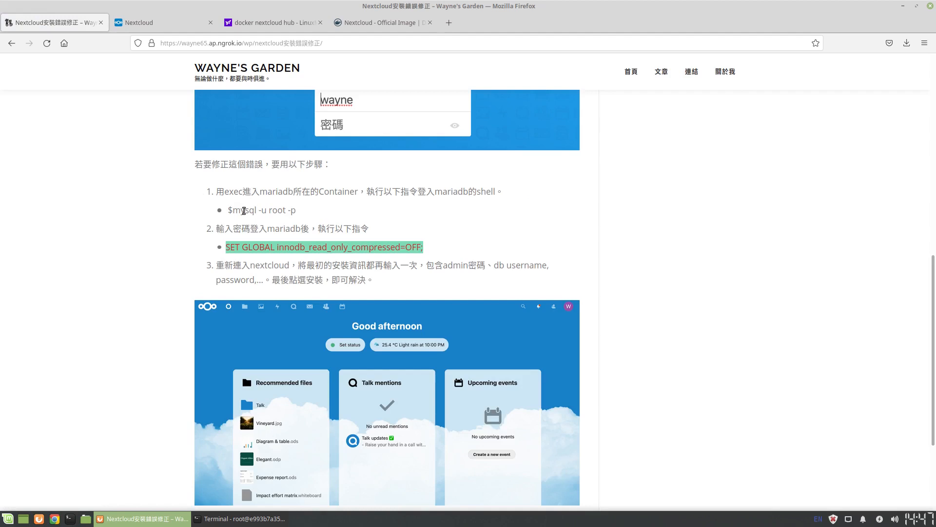
pyautogui.moveTo(250, 219)
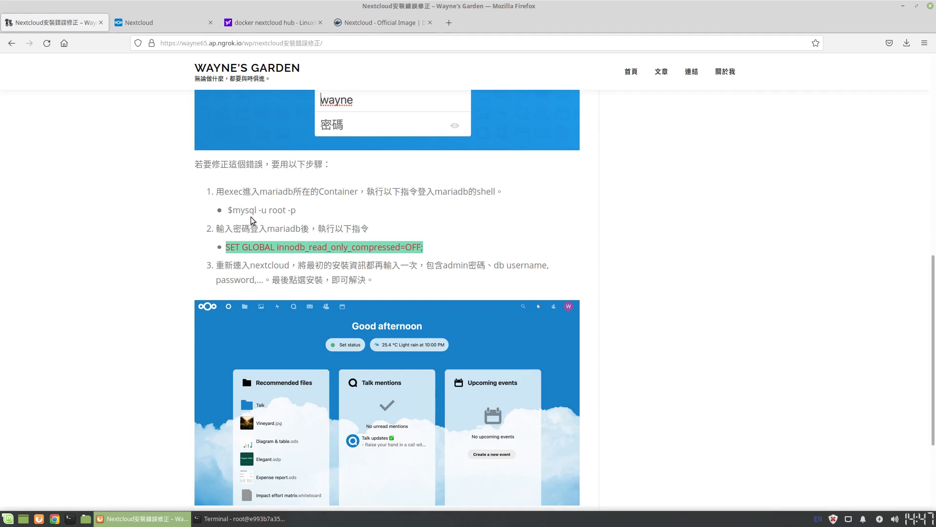
pyautogui.moveTo(263, 209)
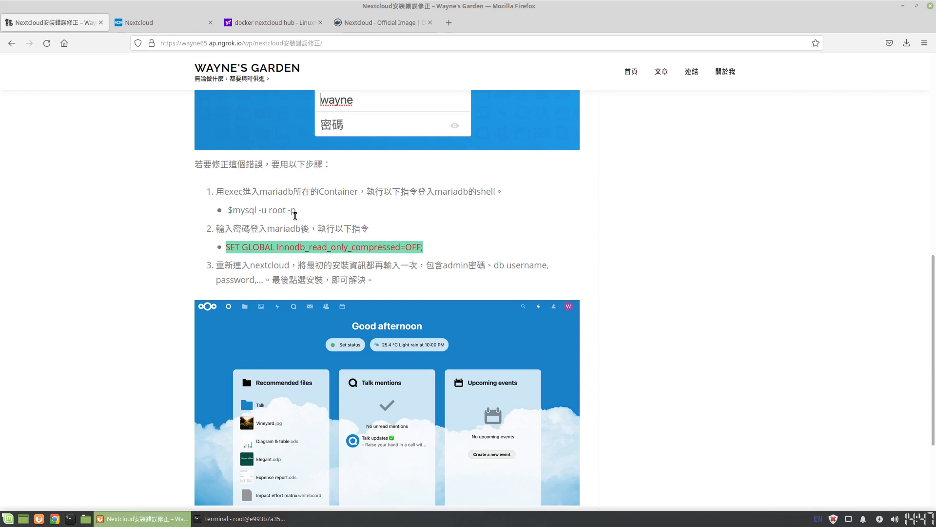
pyautogui.click(243, 518)
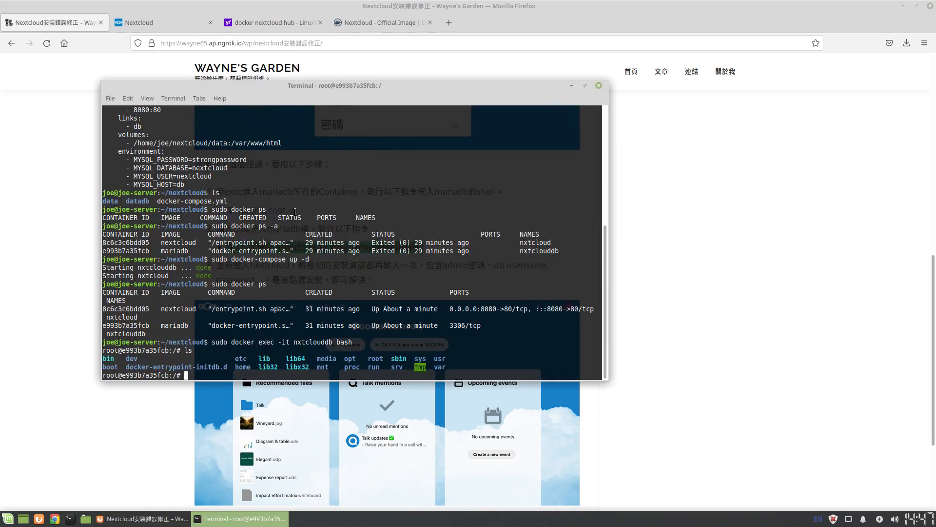
# Run mysql -u root -p in the container to log into MariaDB as root
pyautogui.write('mysql')
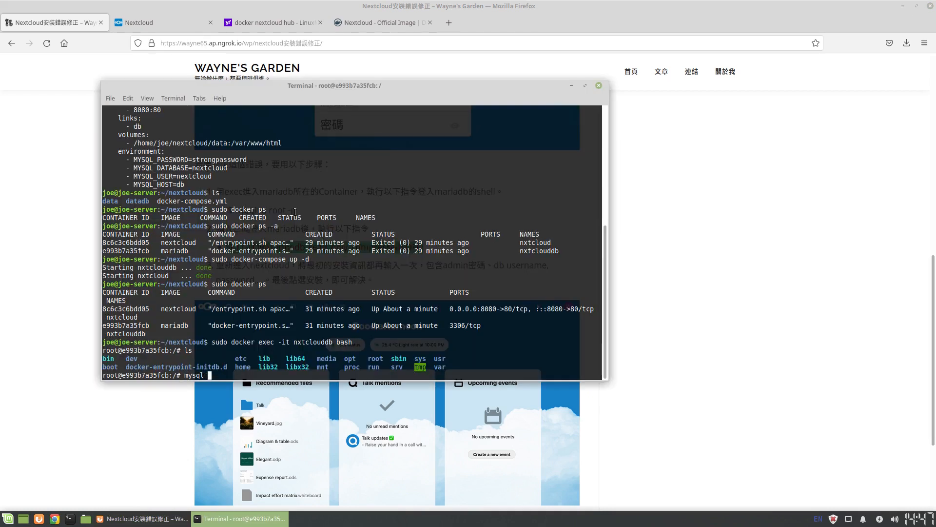
pyautogui.write('-u root -')
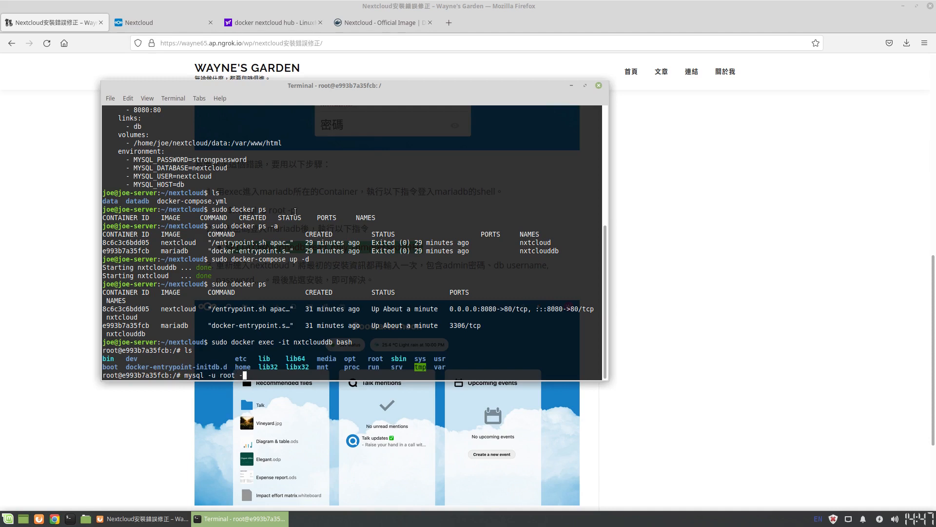
pyautogui.write('p')
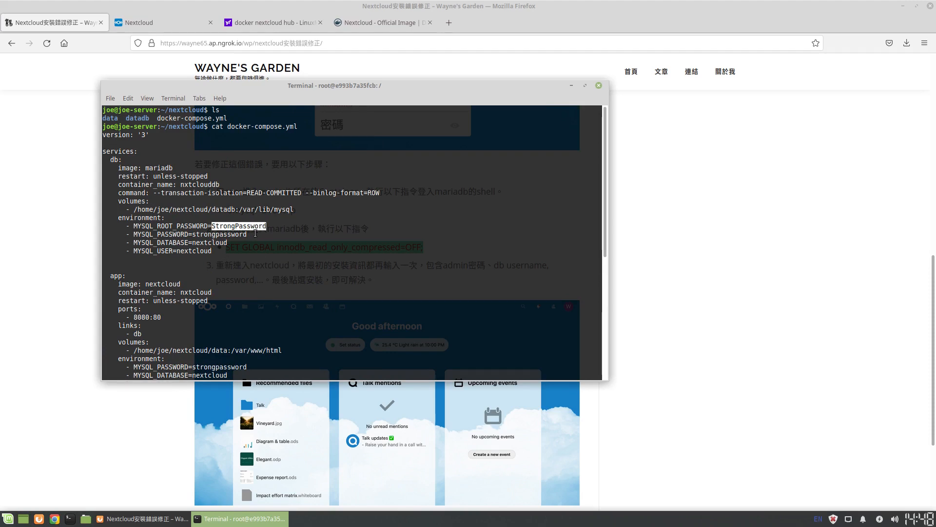
pyautogui.moveTo(254, 233)
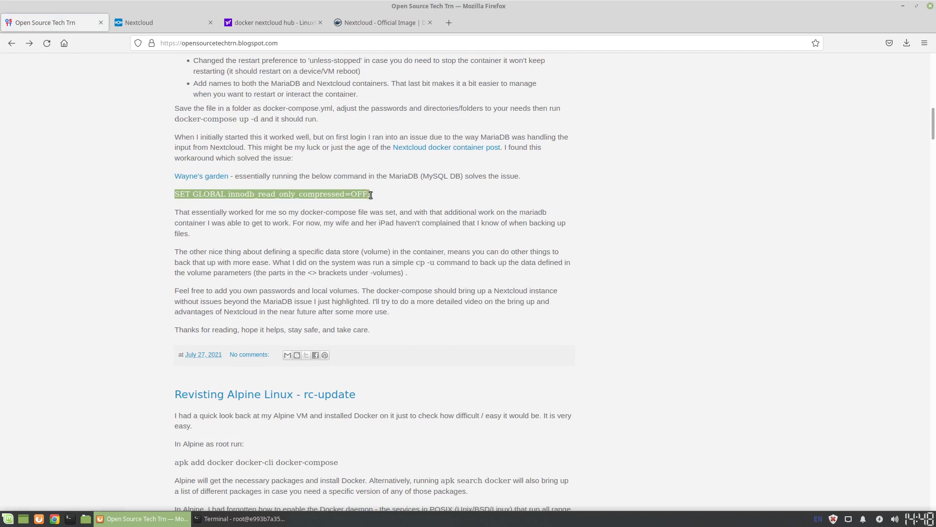
pyautogui.click(242, 518)
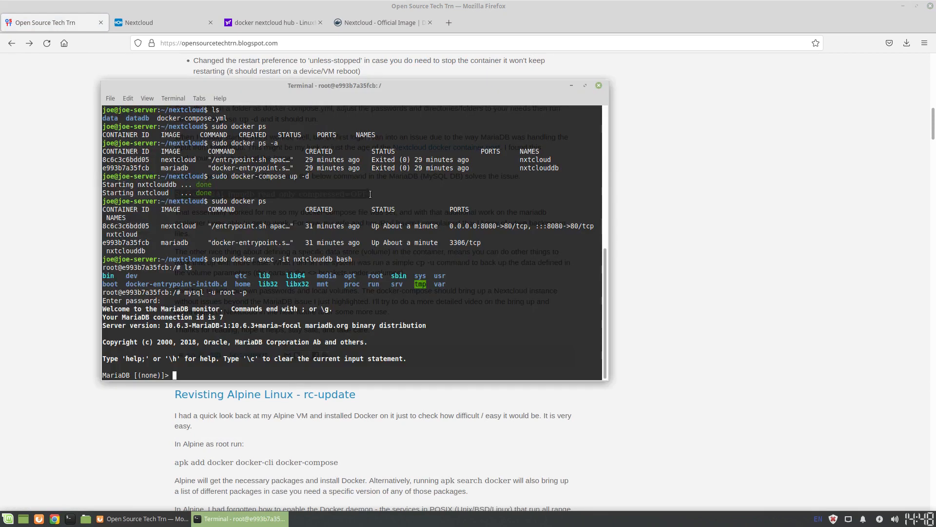
# Run SET GLOBAL innodb_read_only_compressed=OFF; at the MariaDB prompt
pyautogui.write('SET GLOBAL innodb_read_only_compressed=OFF;')
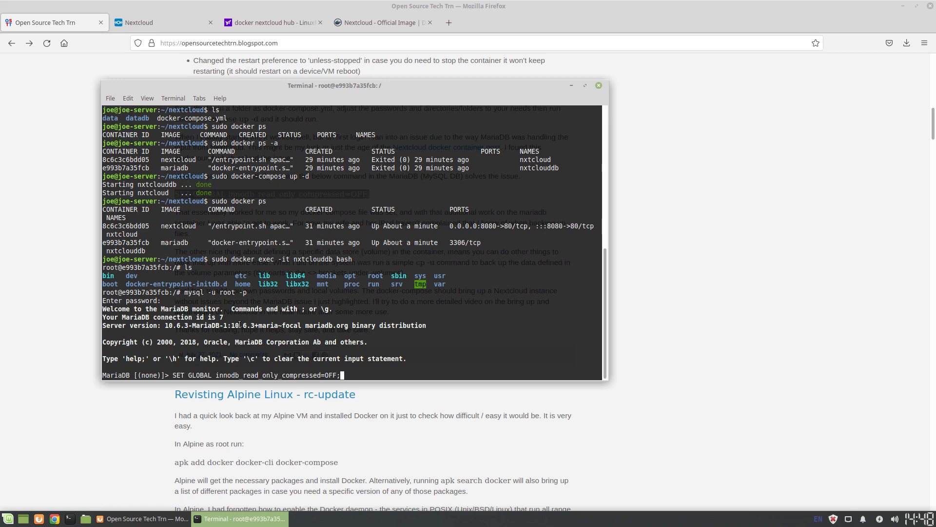
pyautogui.moveTo(226, 374)
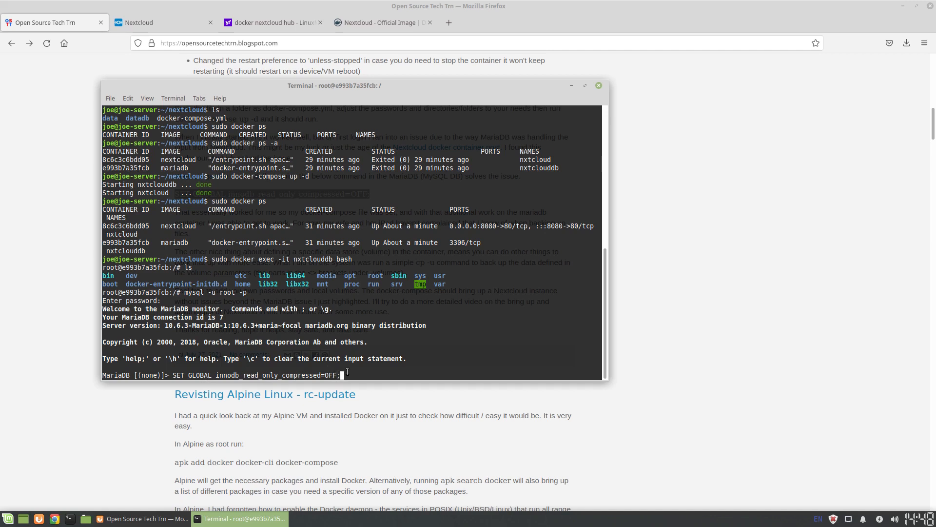
pyautogui.press('Return')
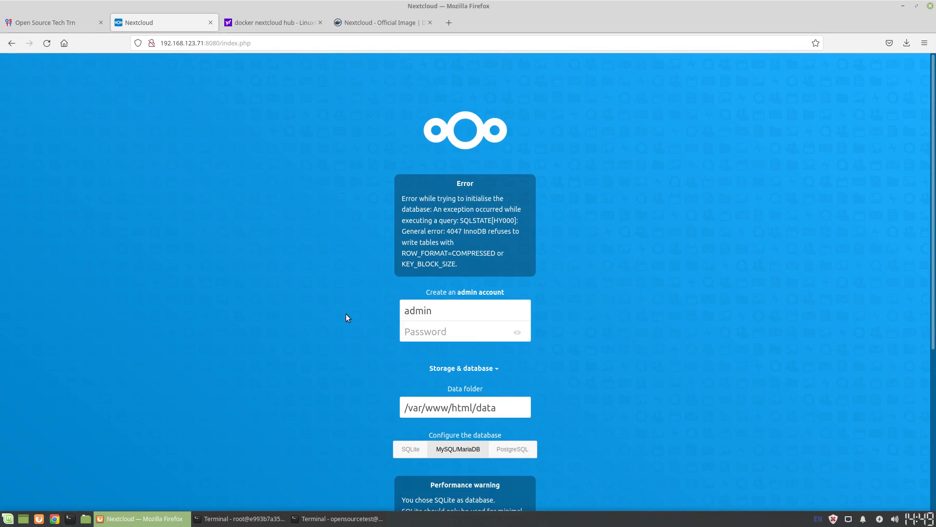
# Enter the admin password, choose MySQL/MariaDB with its database password, and finish setup
pyautogui.click(465, 331)
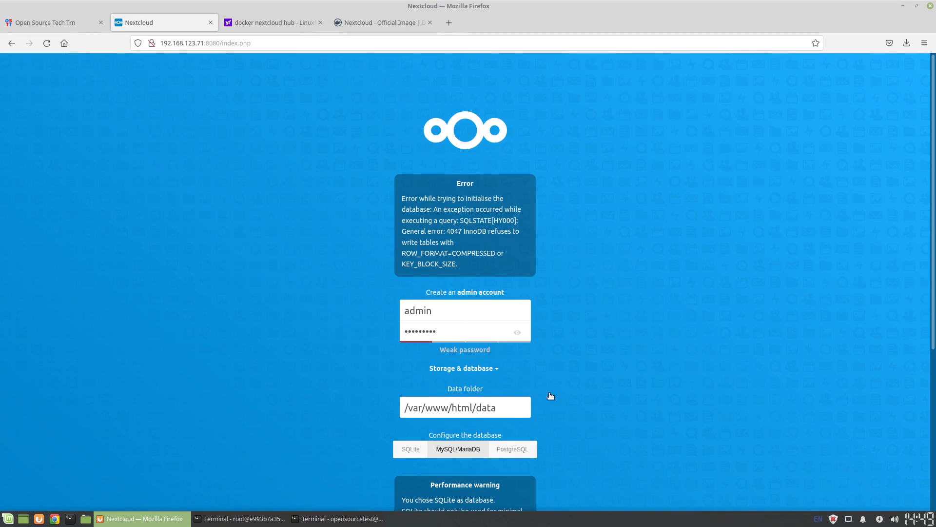
pyautogui.scroll(-3)
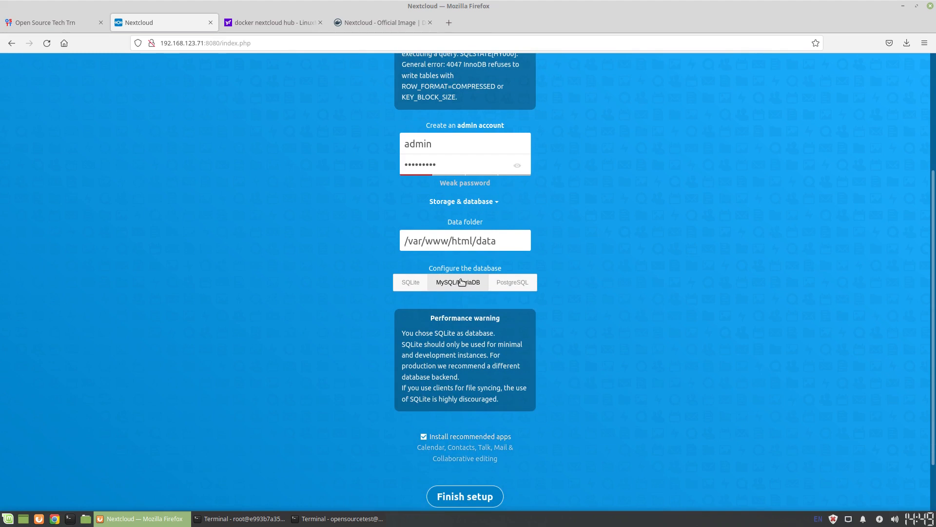
pyautogui.click(457, 282)
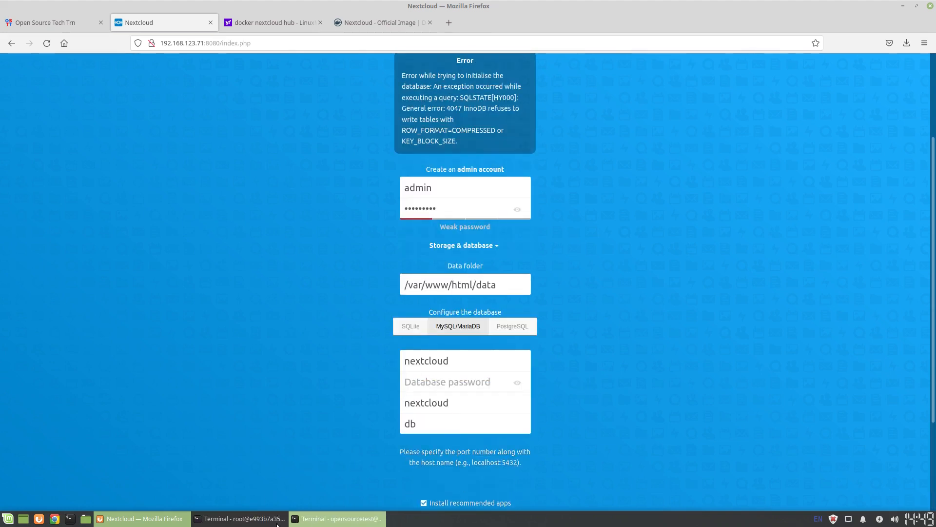
pyautogui.click(242, 518)
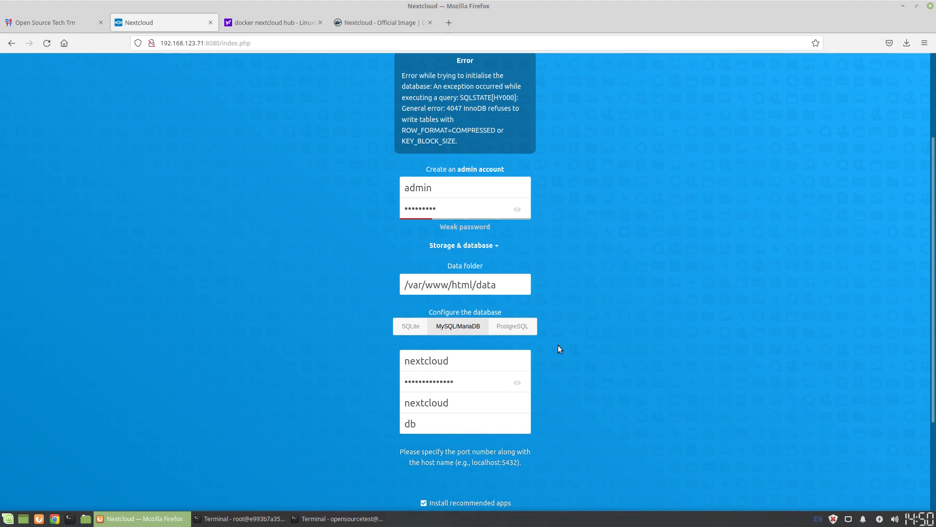
pyautogui.scroll(-3)
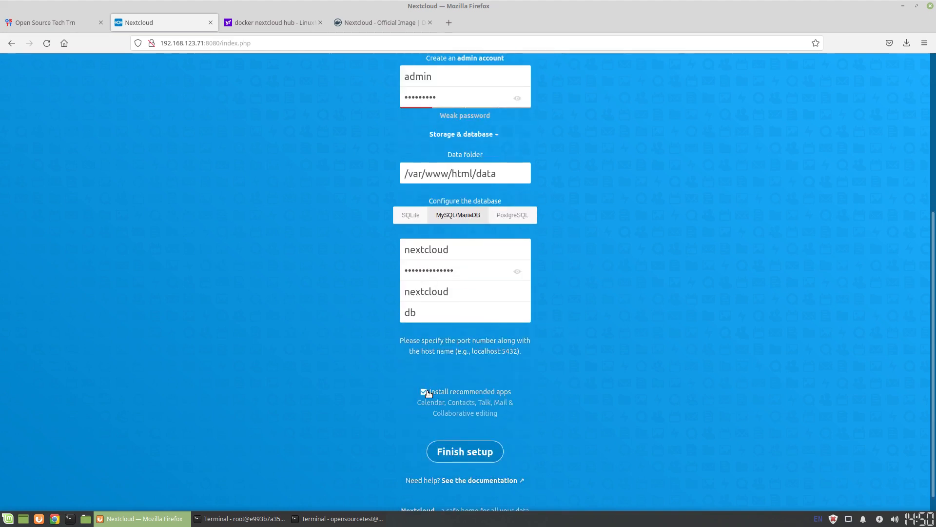
pyautogui.click(464, 451)
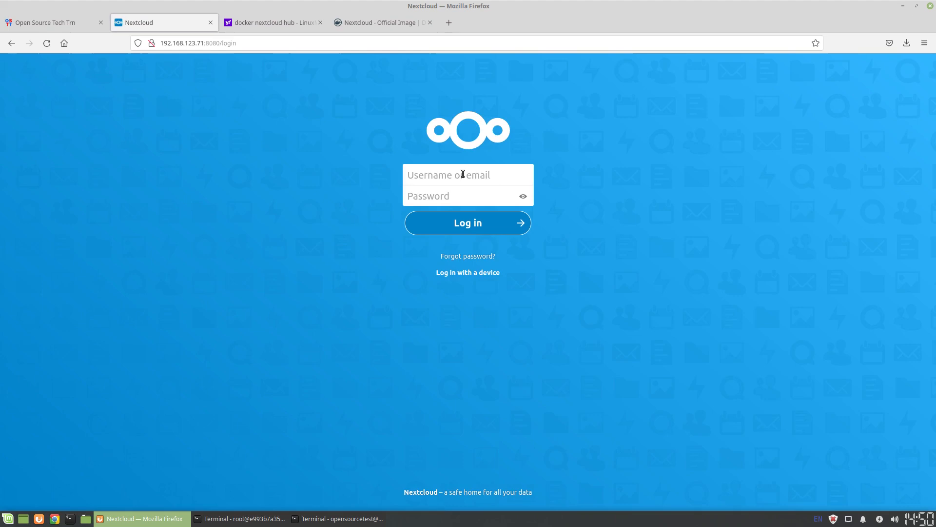
# Log in as admin and dismiss the welcome slideshow
pyautogui.write('admin')
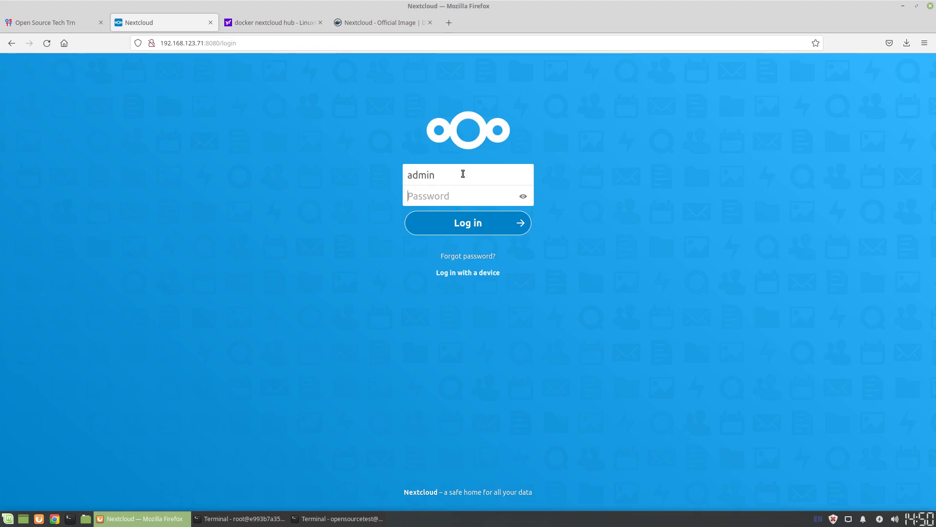
pyautogui.write('•')
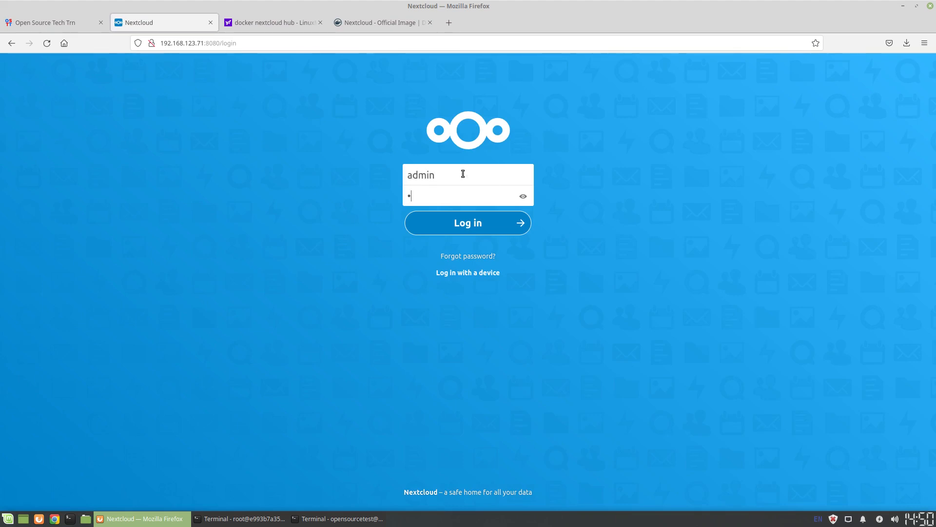
pyautogui.click(467, 223)
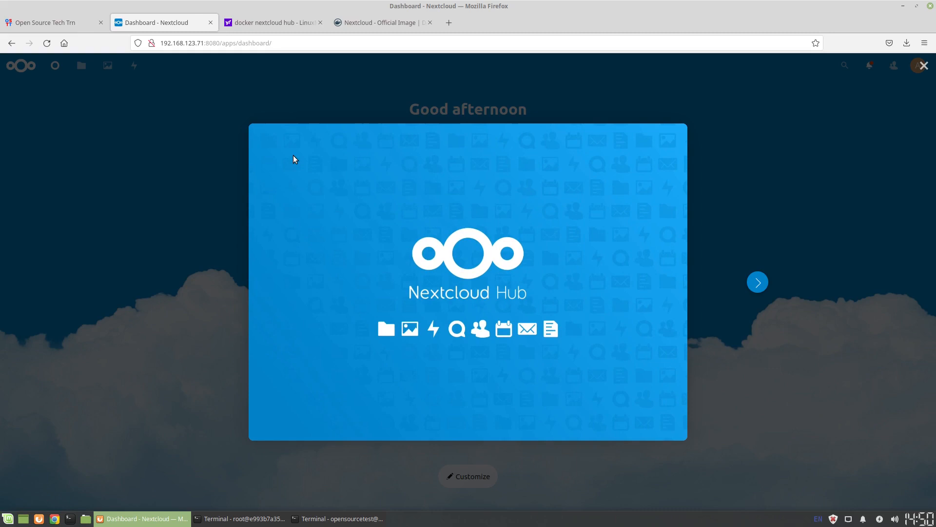
pyautogui.moveTo(506, 252)
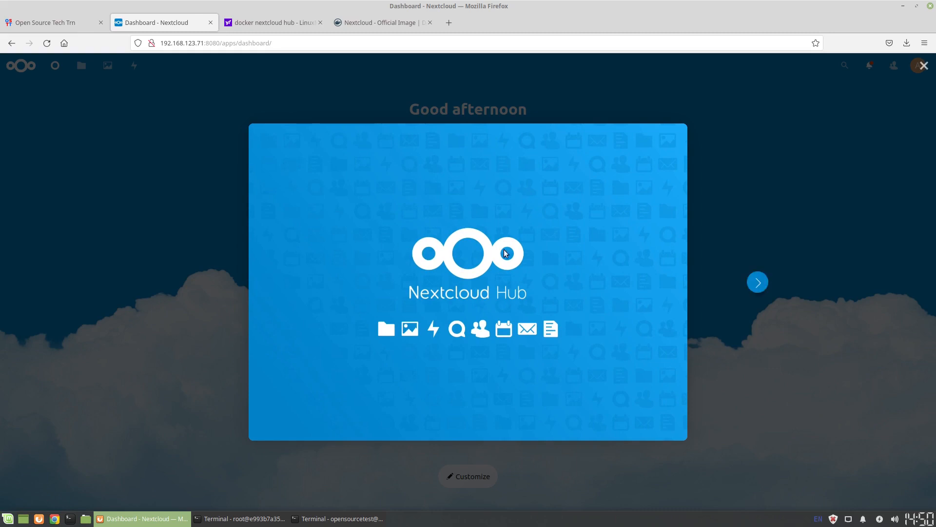
pyautogui.moveTo(555, 293)
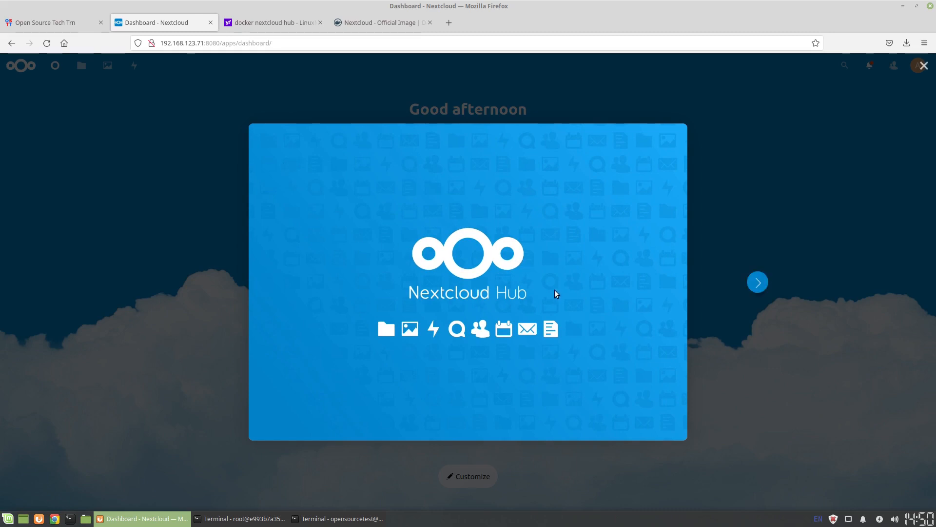
pyautogui.moveTo(757, 281)
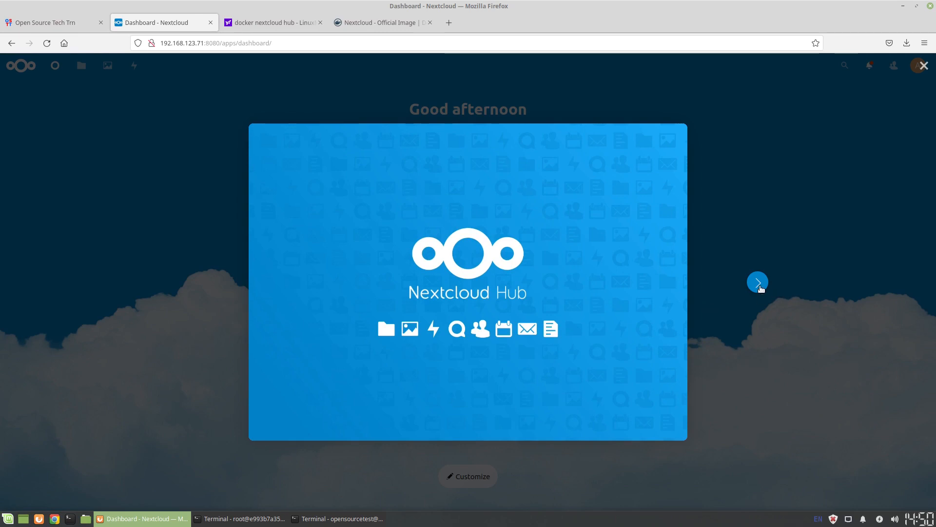
pyautogui.click(758, 282)
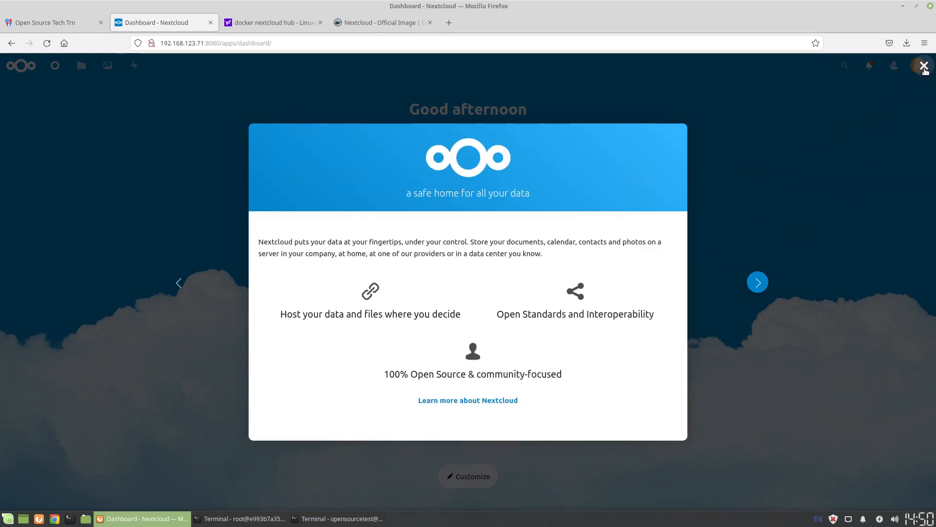
pyautogui.click(924, 64)
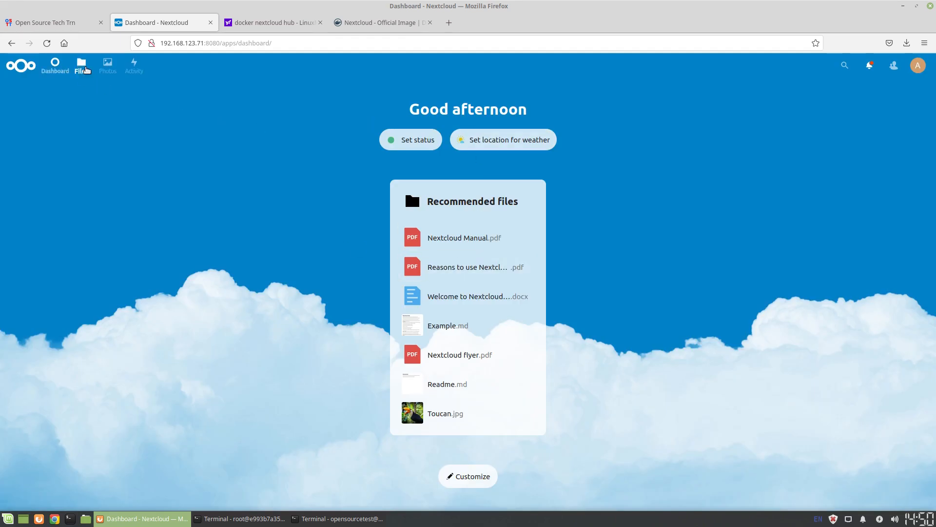
# Open Files, reload past the Internal Server Error, and bring the container terminal forward
pyautogui.click(82, 65)
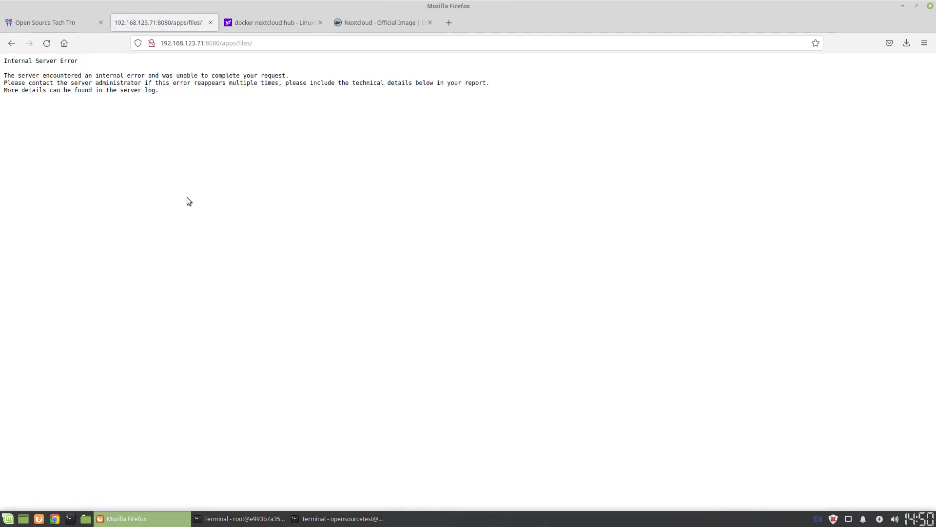
pyautogui.click(47, 43)
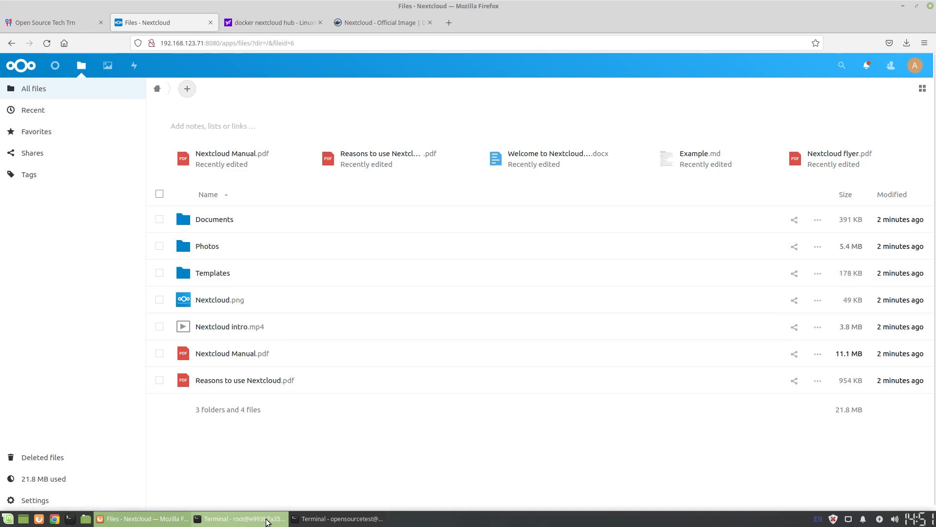
pyautogui.click(242, 517)
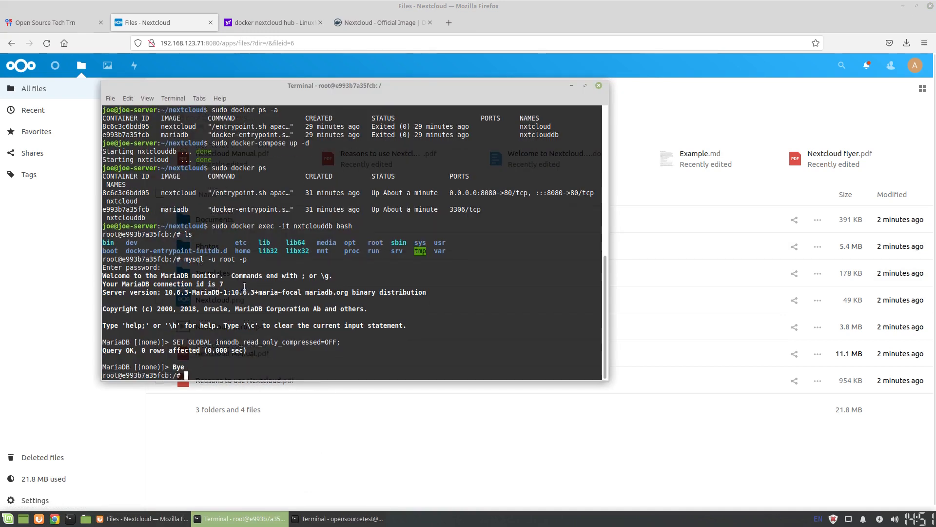
# Exit the container shell and run top on the host
pyautogui.write('exit')
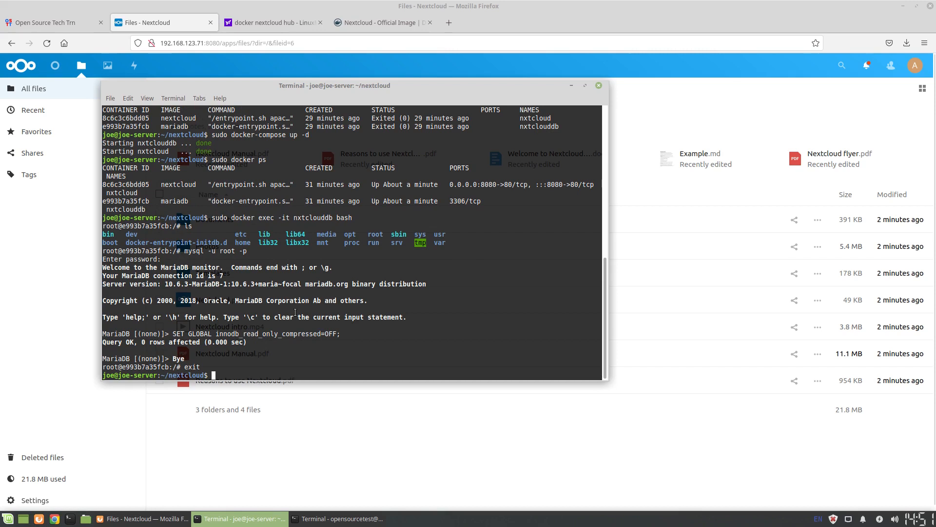
pyautogui.write('top')
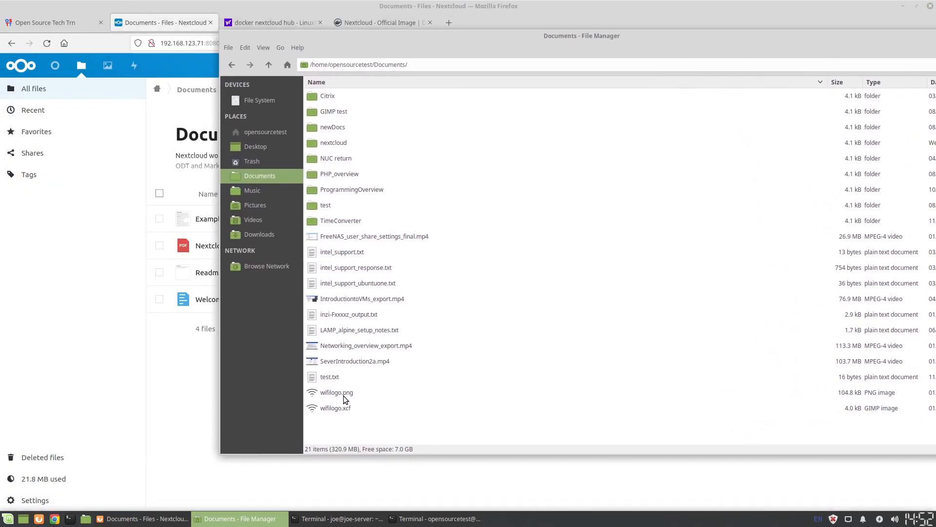
# Upload wifilogo.png into Nextcloud Documents, then return to the blog post tab
pyautogui.click(337, 392)
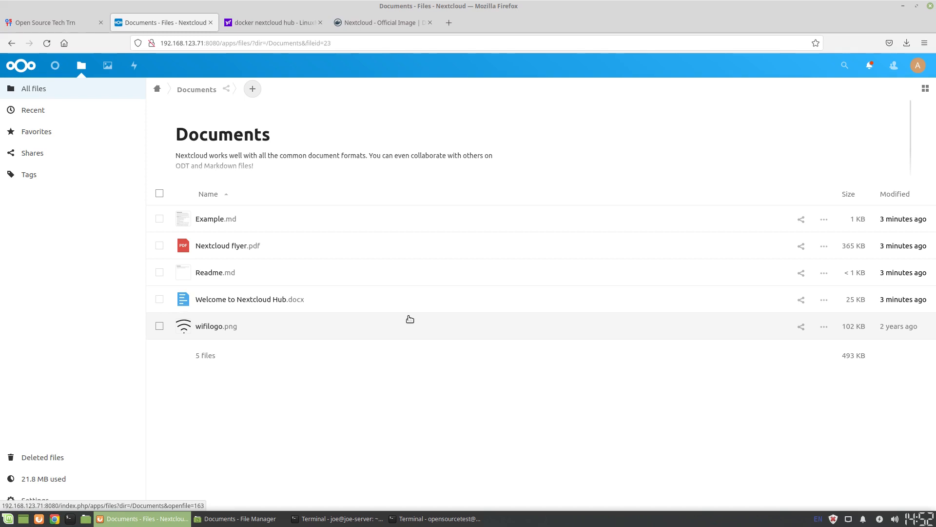
pyautogui.click(51, 22)
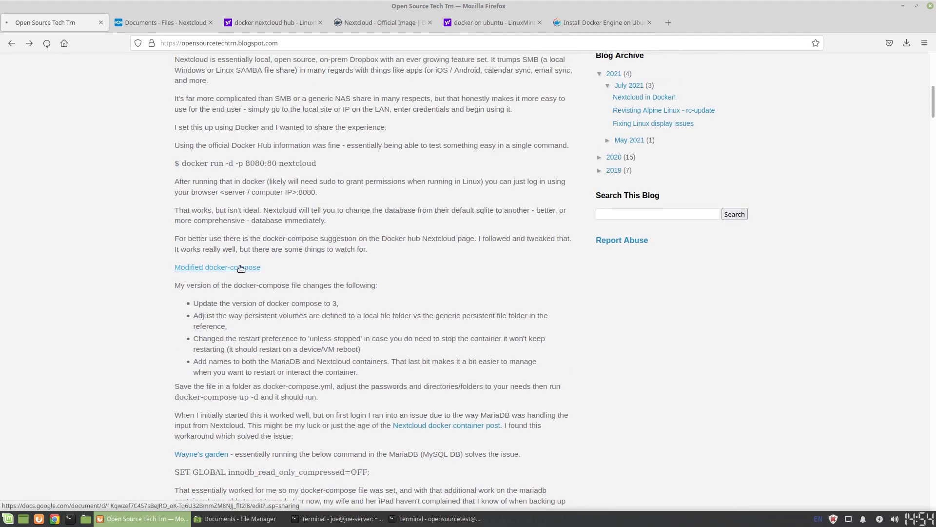
# Compare the blog's modified nextcloud-docker-compose.yml with Docker Hub's Nextcloud example, then return to Terminal
pyautogui.click(217, 267)
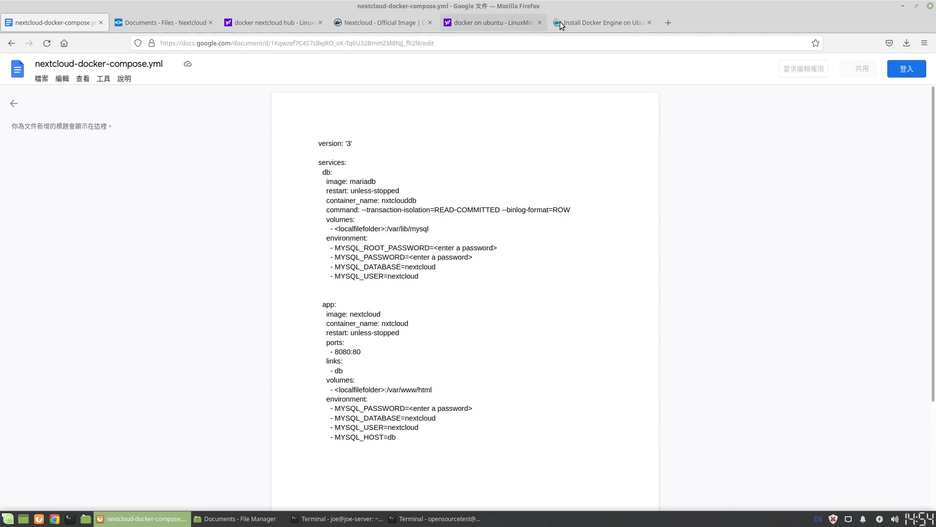
pyautogui.click(382, 22)
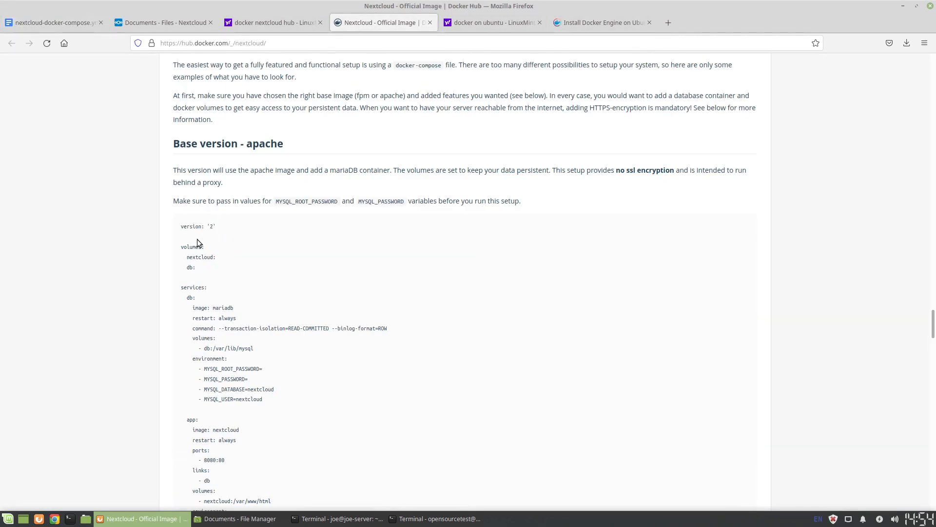
pyautogui.click(54, 22)
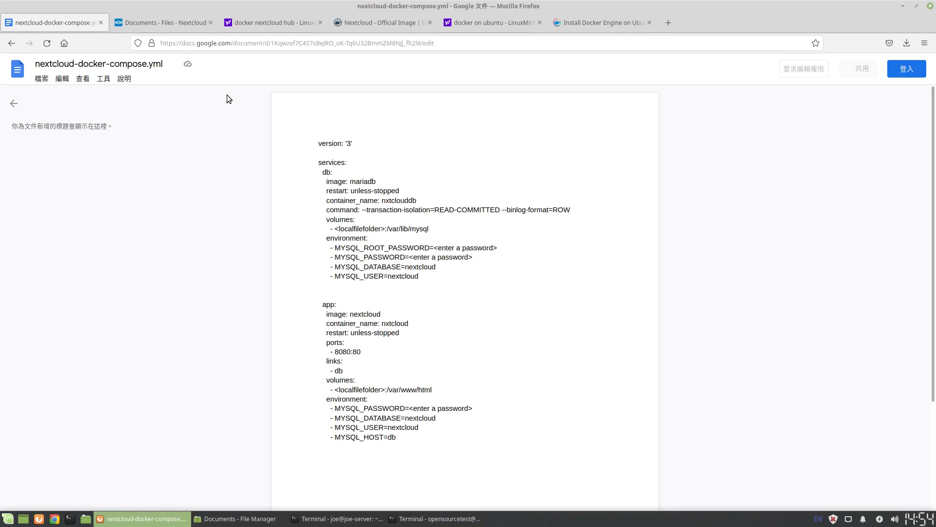
pyautogui.click(341, 518)
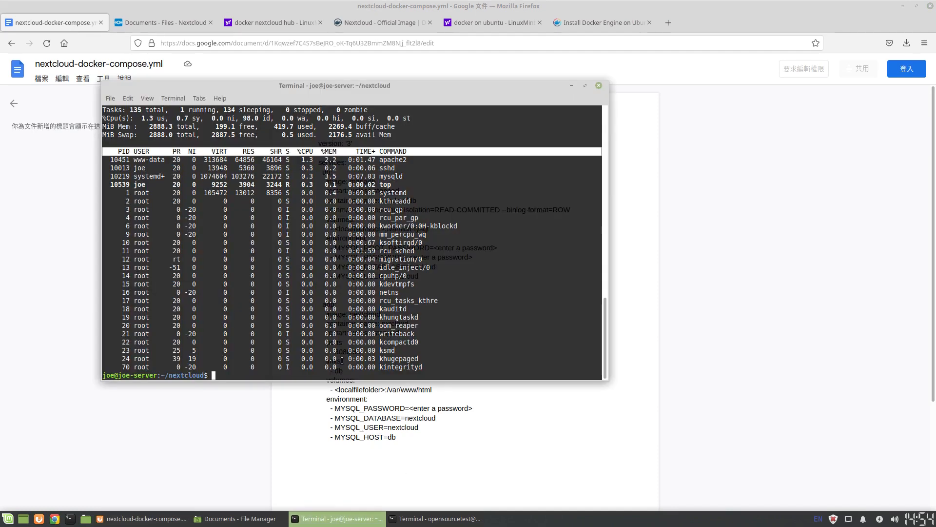
# Quit top and list the nextcloud folder: data, datadb, docker-compose.yml
pyautogui.press('q')
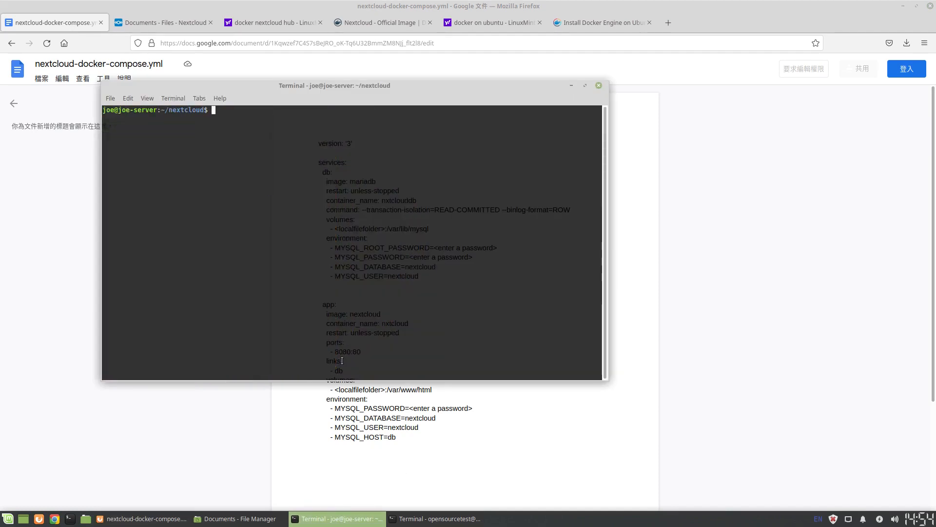
pyautogui.write('ls')
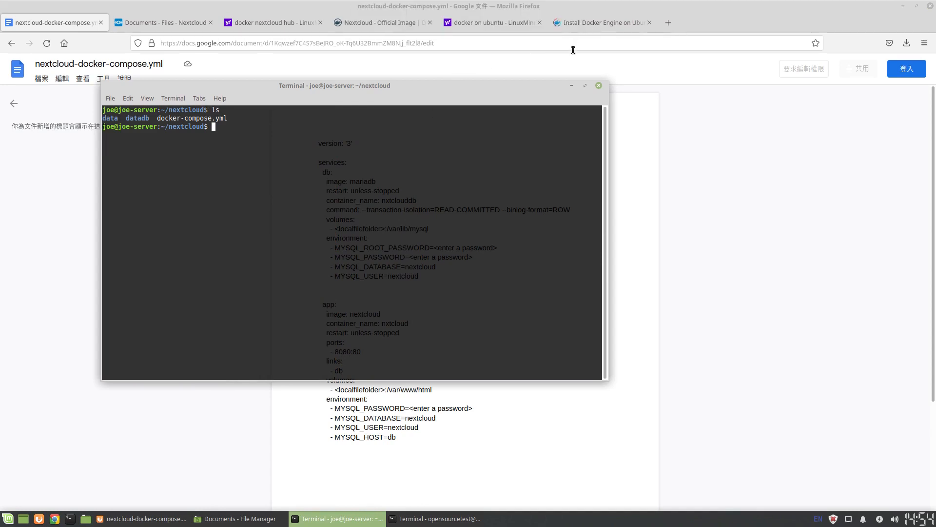
pyautogui.moveTo(554, 66)
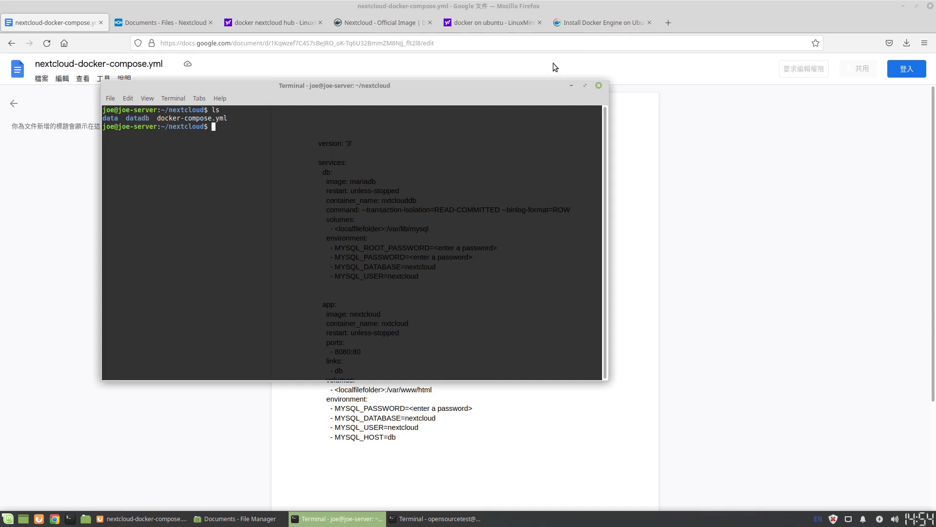